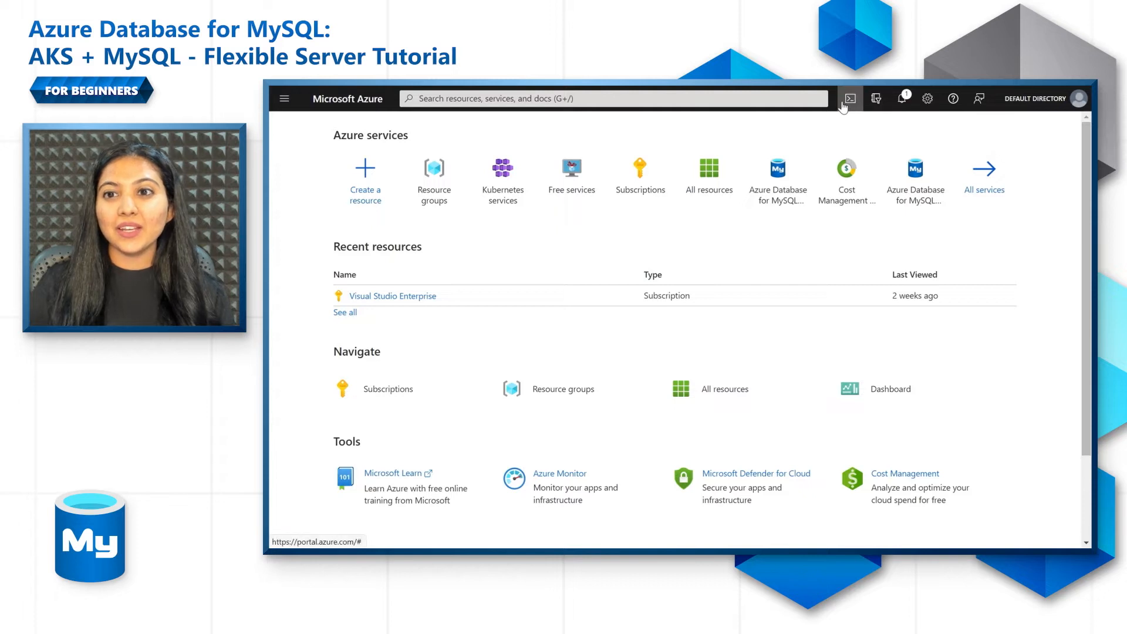
mouse_move(851, 99)
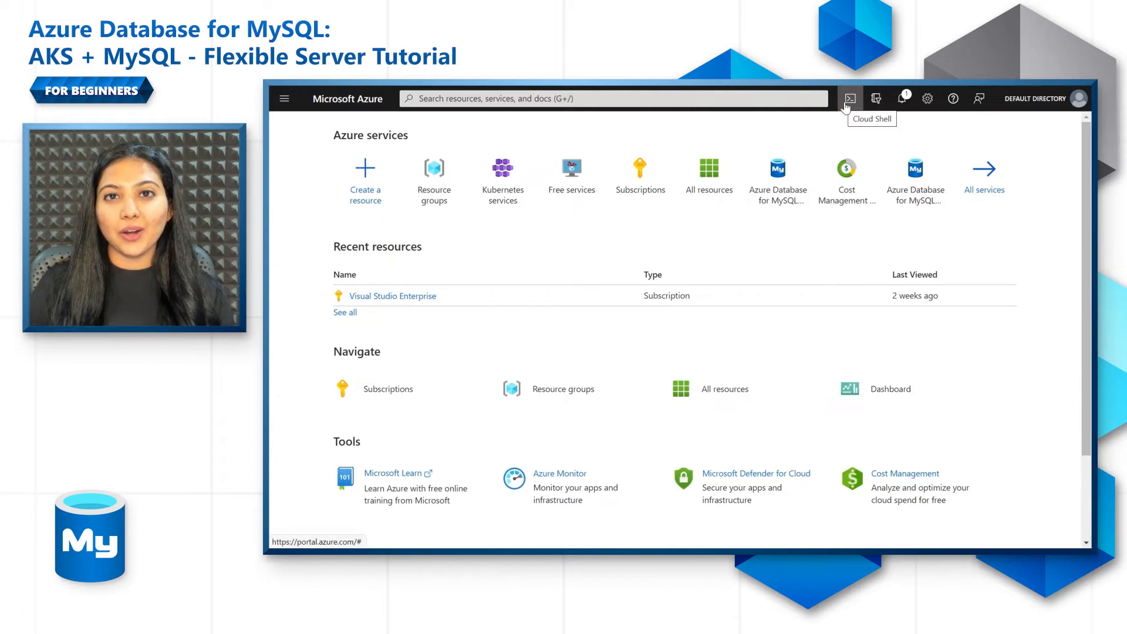
Start a Bash Cloud Shell and enter az group create for rg-mysqlaksdemo in southcentralus.
left_click(851, 99)
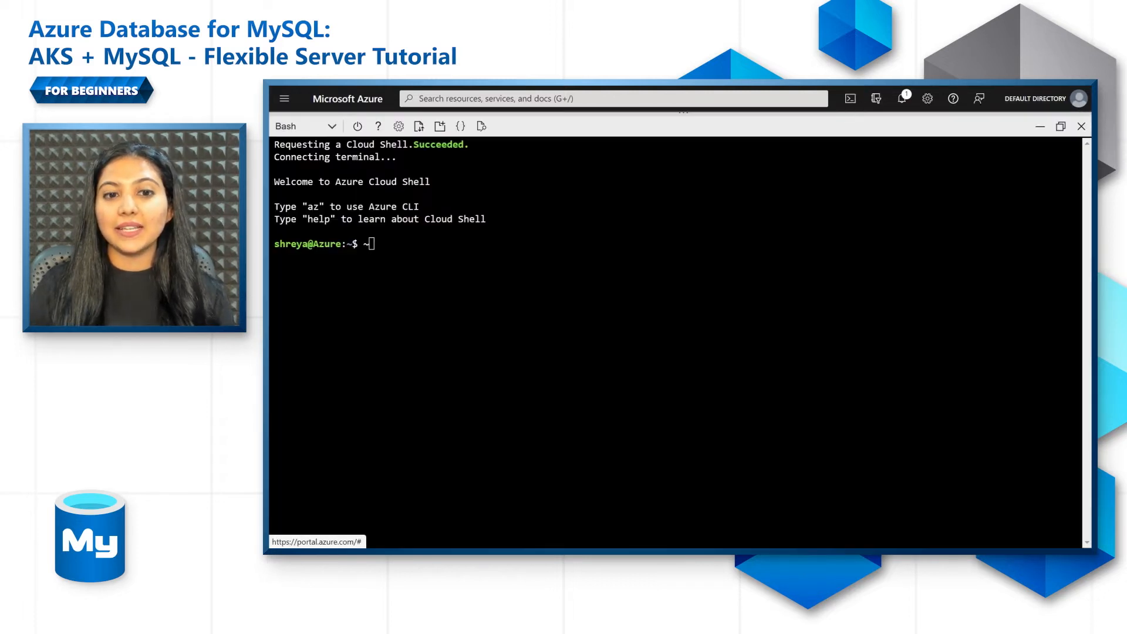
left_click(1060, 127)
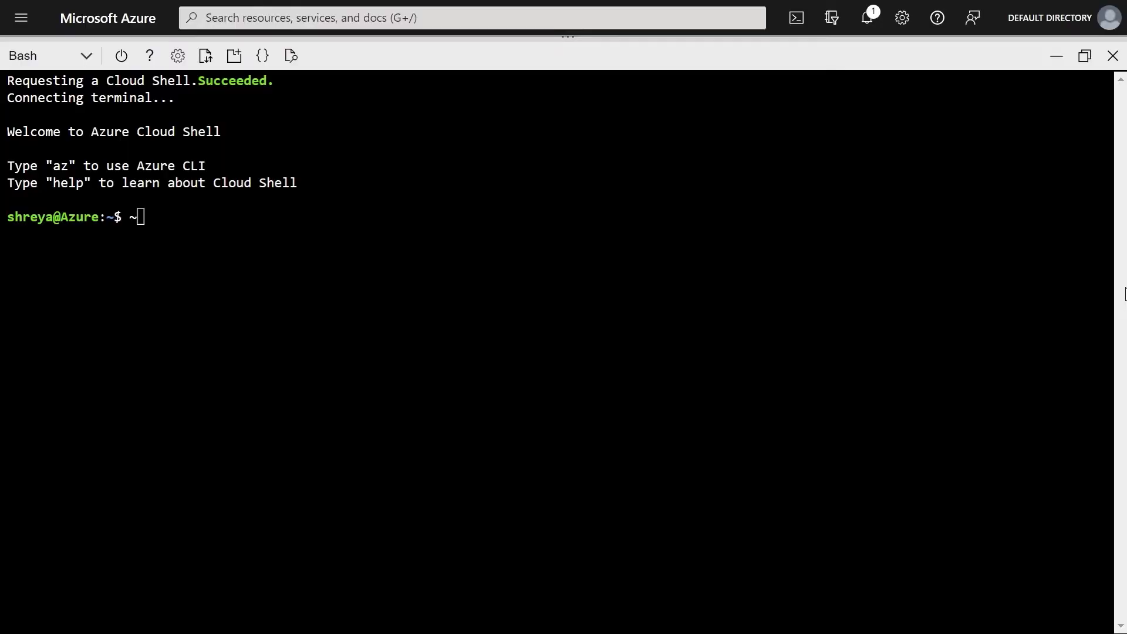
type("az group create --name rg-mysqlaksdemo --location southcentralus")
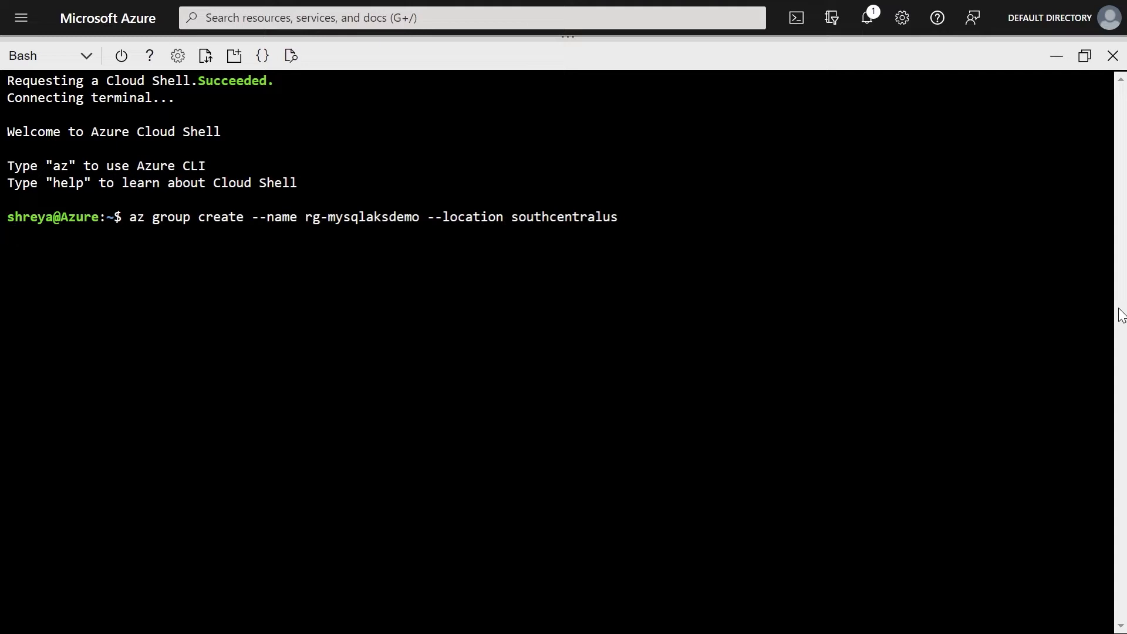
Create rg-mysqlaksdemo, then run az network vnet create for vnet-mysqlaksdemo with subnet-mysql.
key("Return")
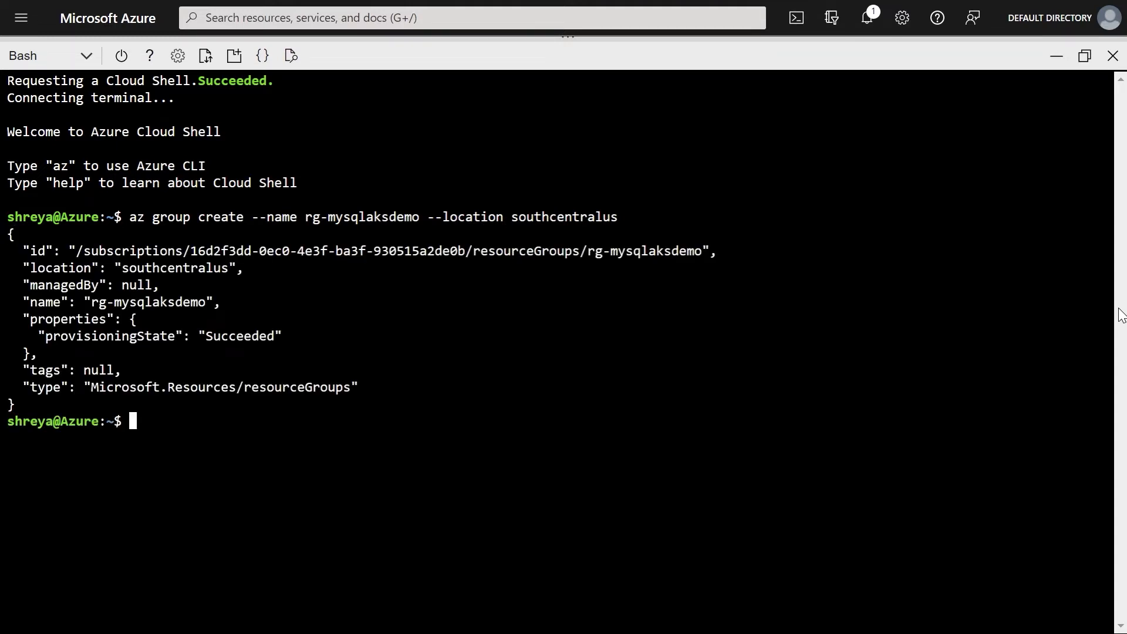
type("az network vnet create \\")
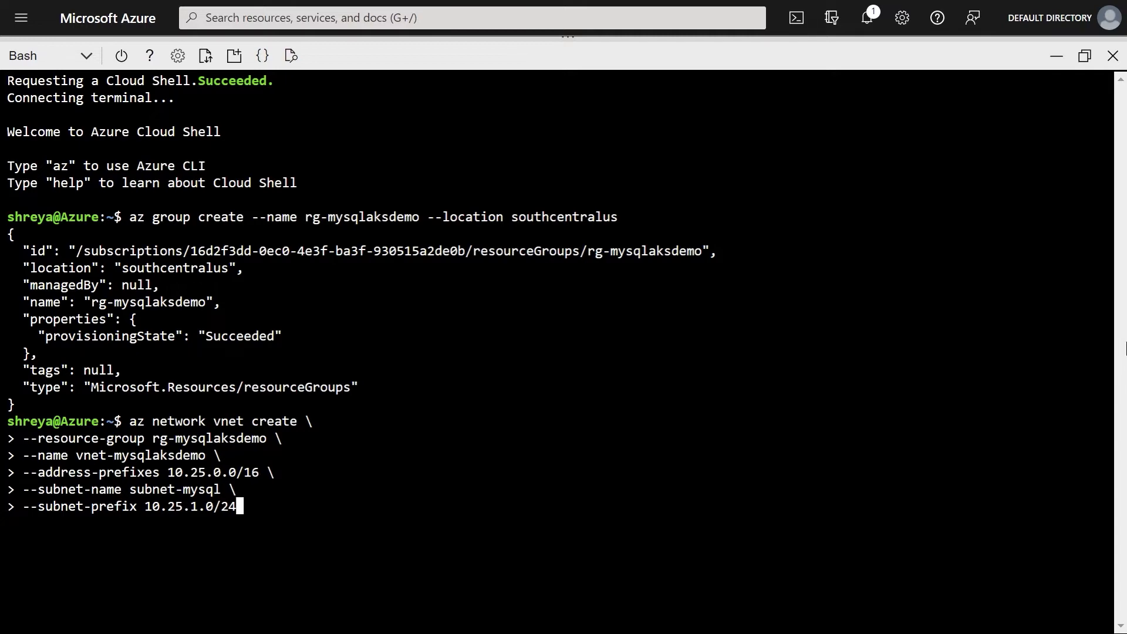
key("Return")
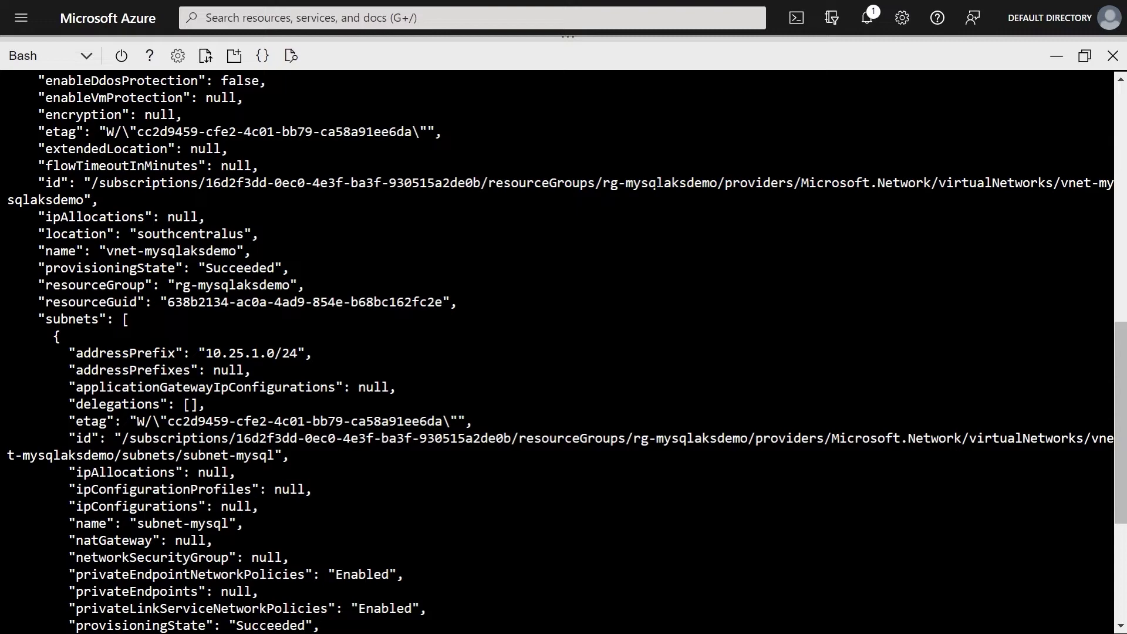
scroll("down", 3)
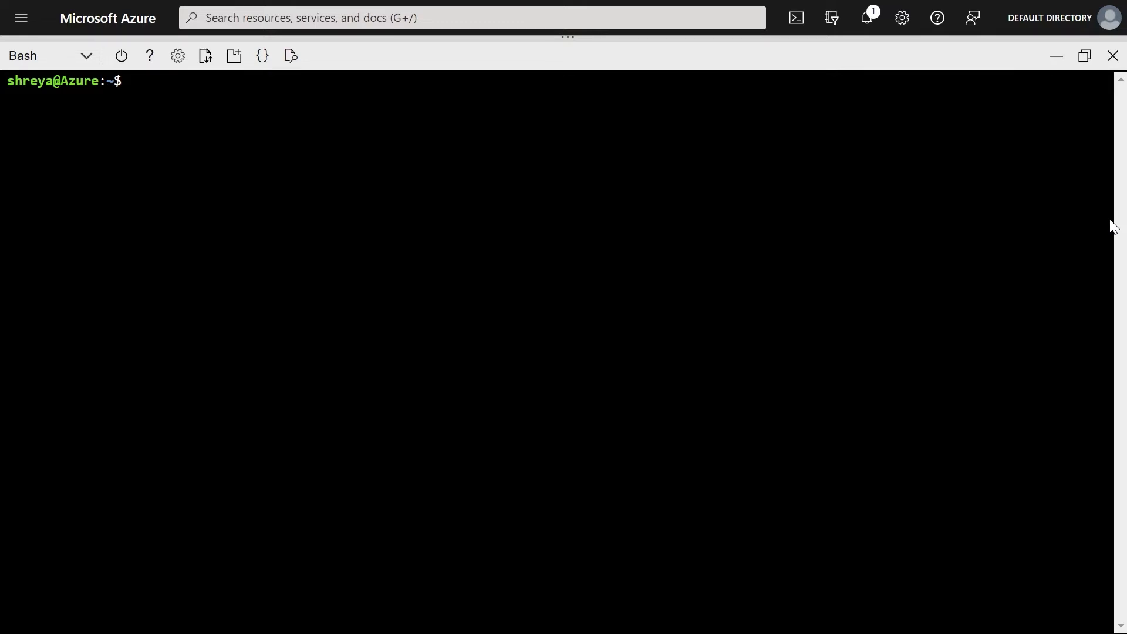
Run az mysql flexible-server create for mysql-mysqlaksdemo in the vnet, answering y to the private DNS zone prompt.
type("az mysql flexible-server create \\")
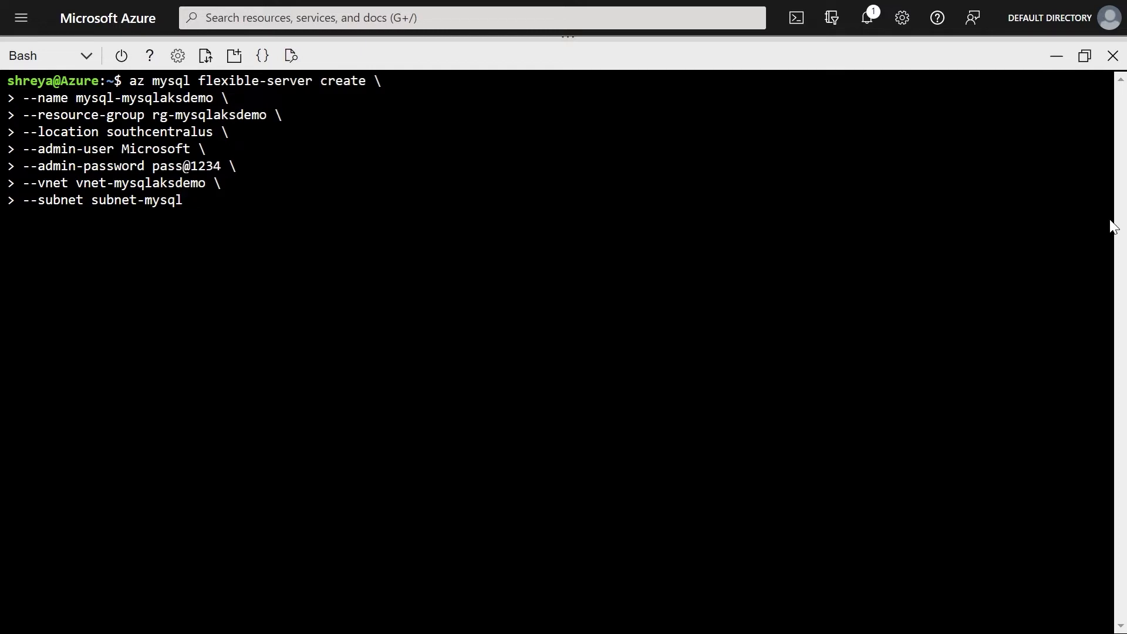
key("Return")
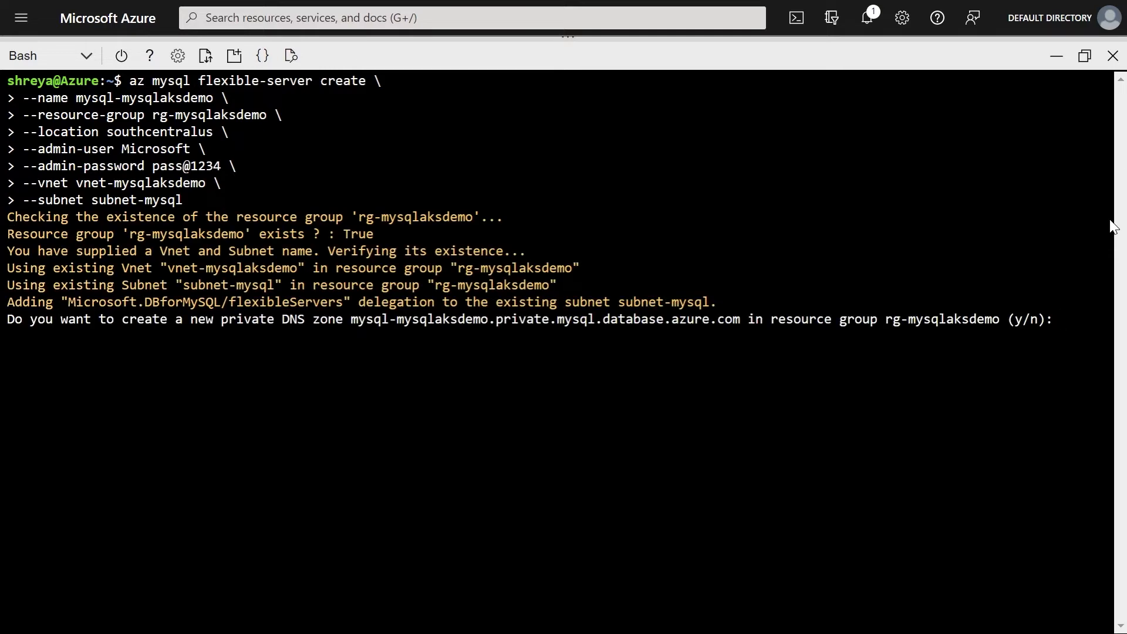
type("y")
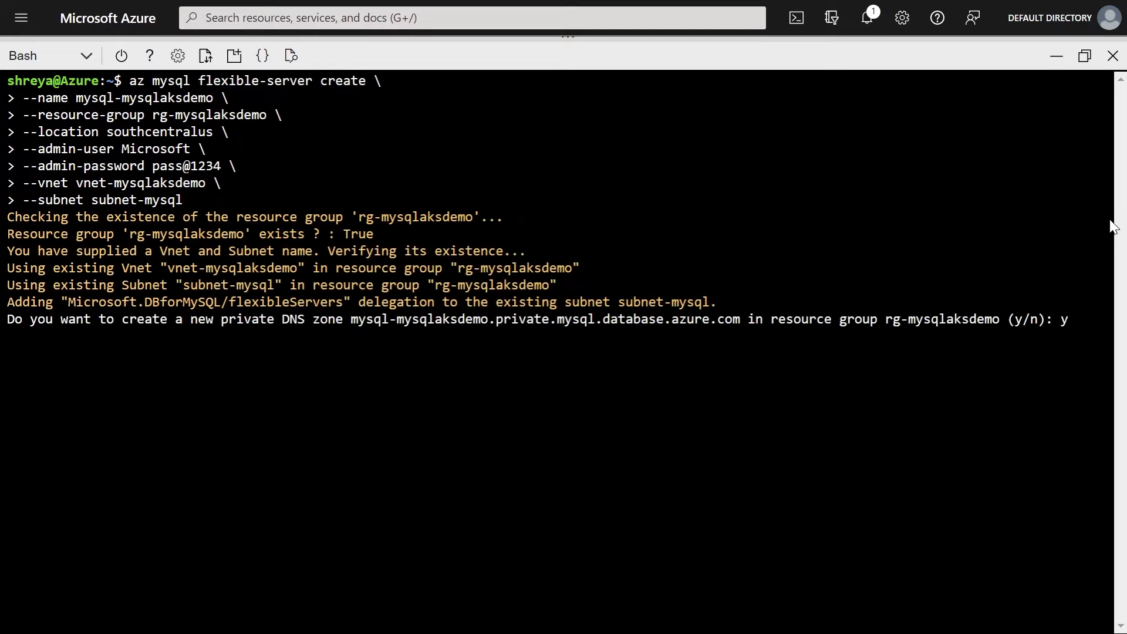
key("Return")
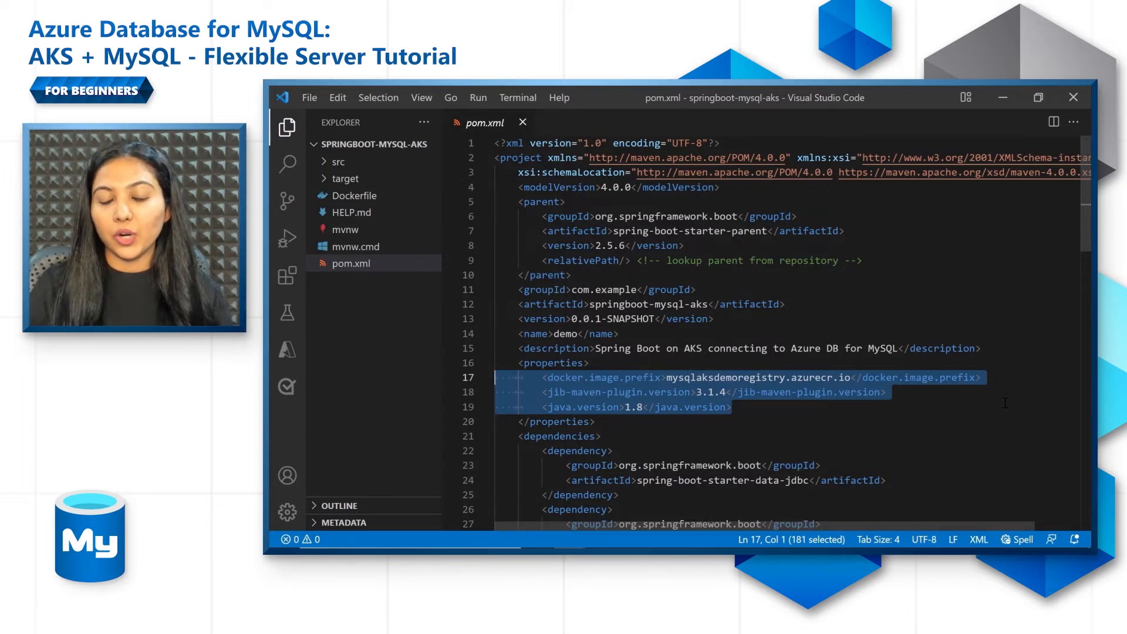
Scroll through pom.xml's properties and dependencies, including the mysql-connector-java runtime dependency.
scroll("down", 3)
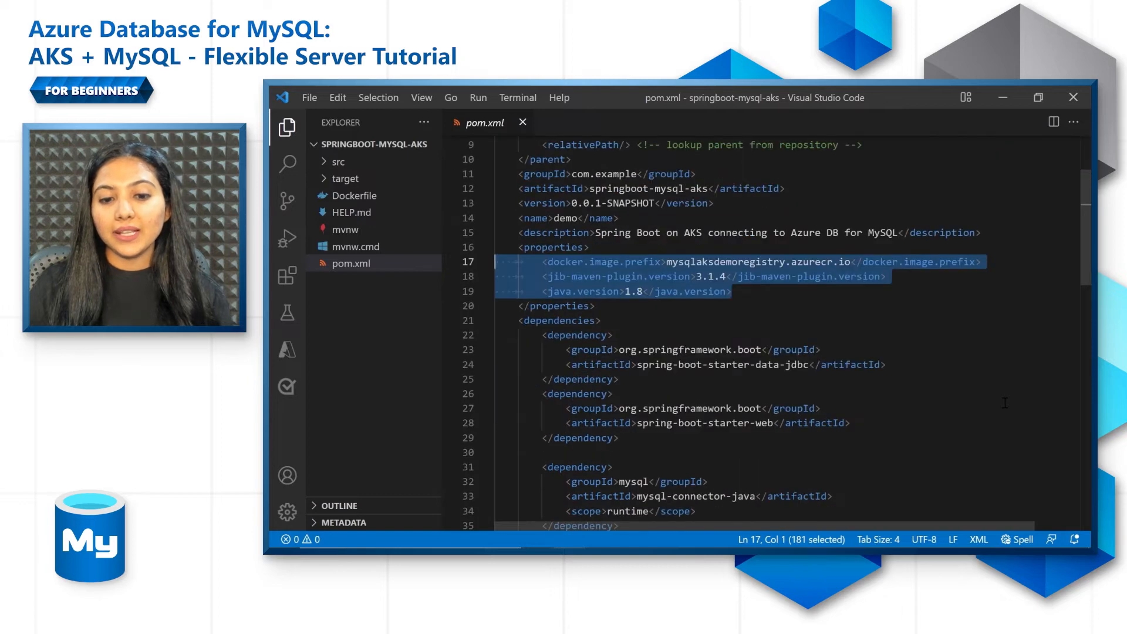
scroll("down", 3)
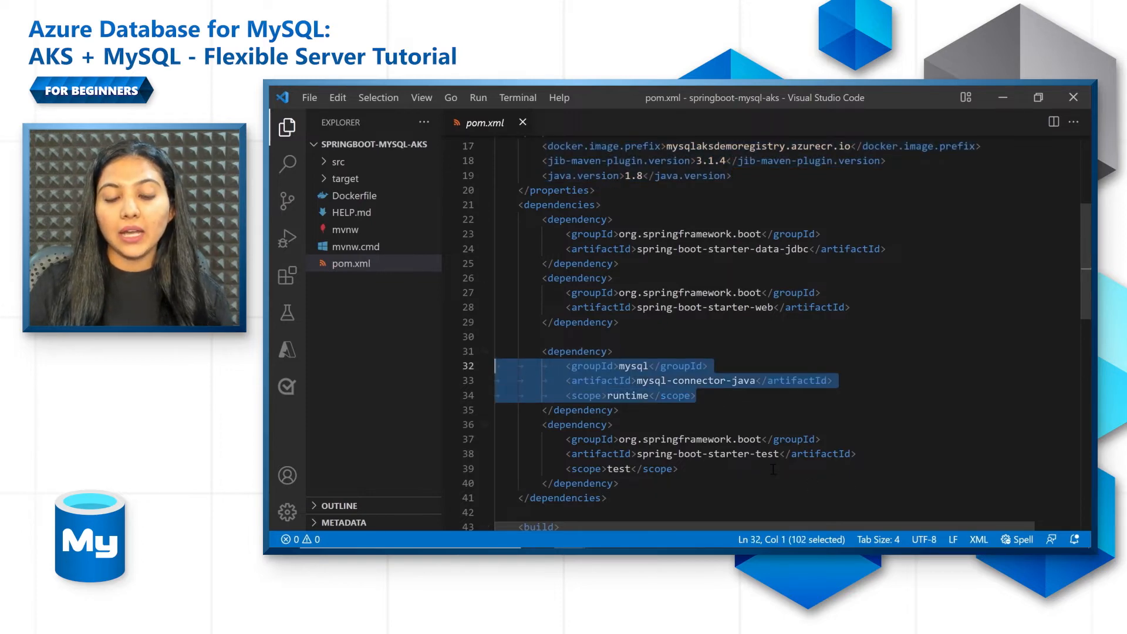
scroll("down", 3)
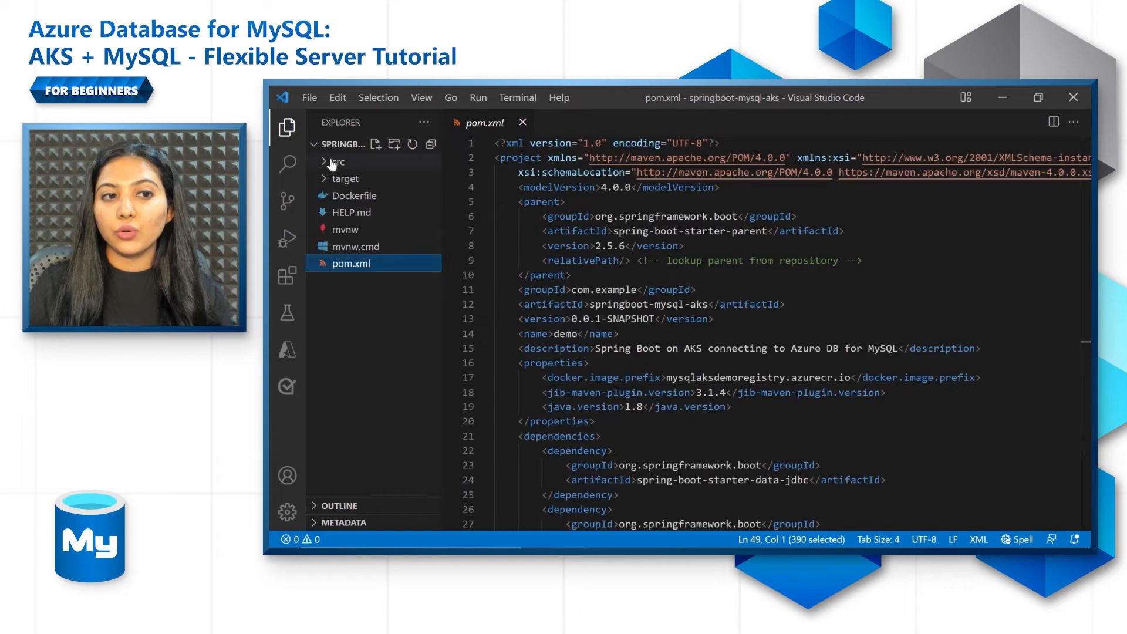
Expand src/main/resources, review application.properties datasource settings and the todo-table schema.sql.
left_click(338, 161)
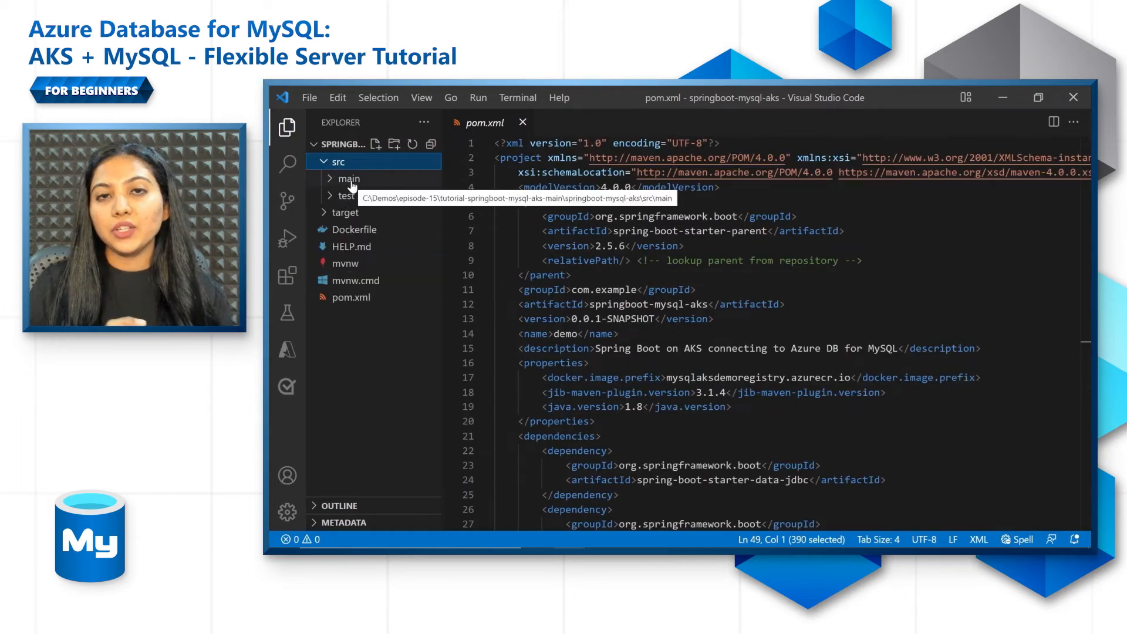
left_click(348, 178)
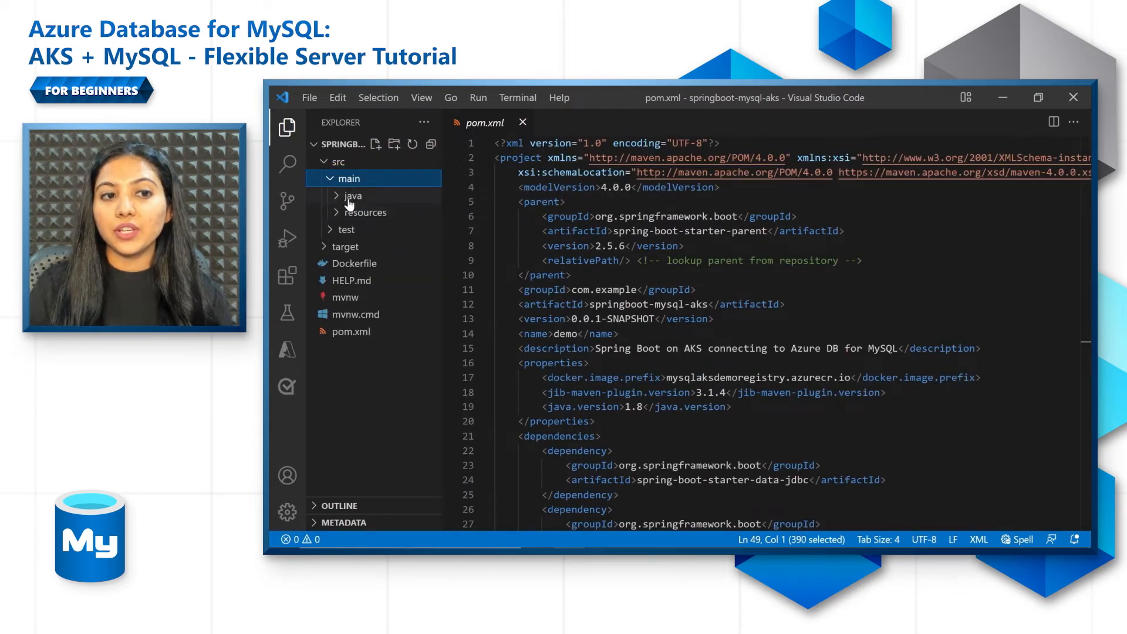
left_click(367, 212)
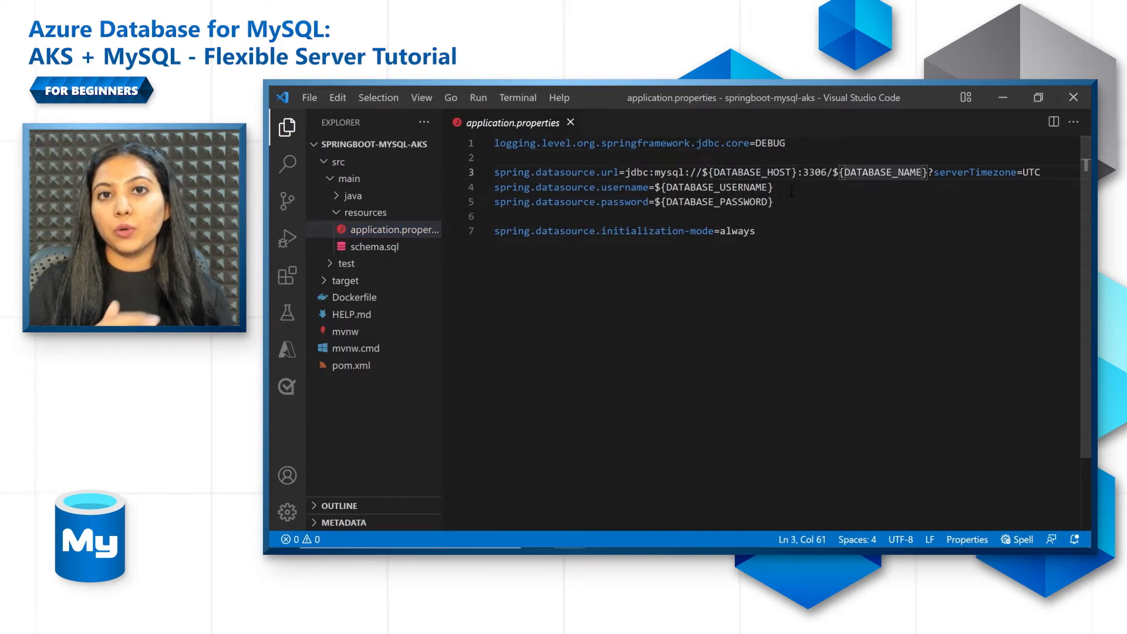
left_click(773, 202)
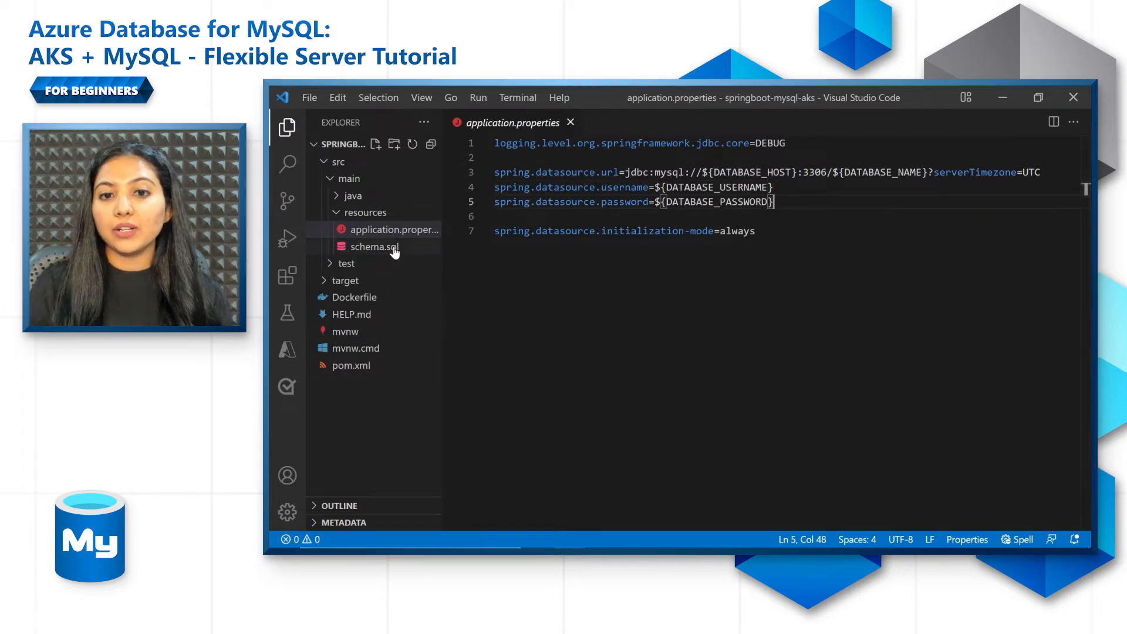
left_click(374, 246)
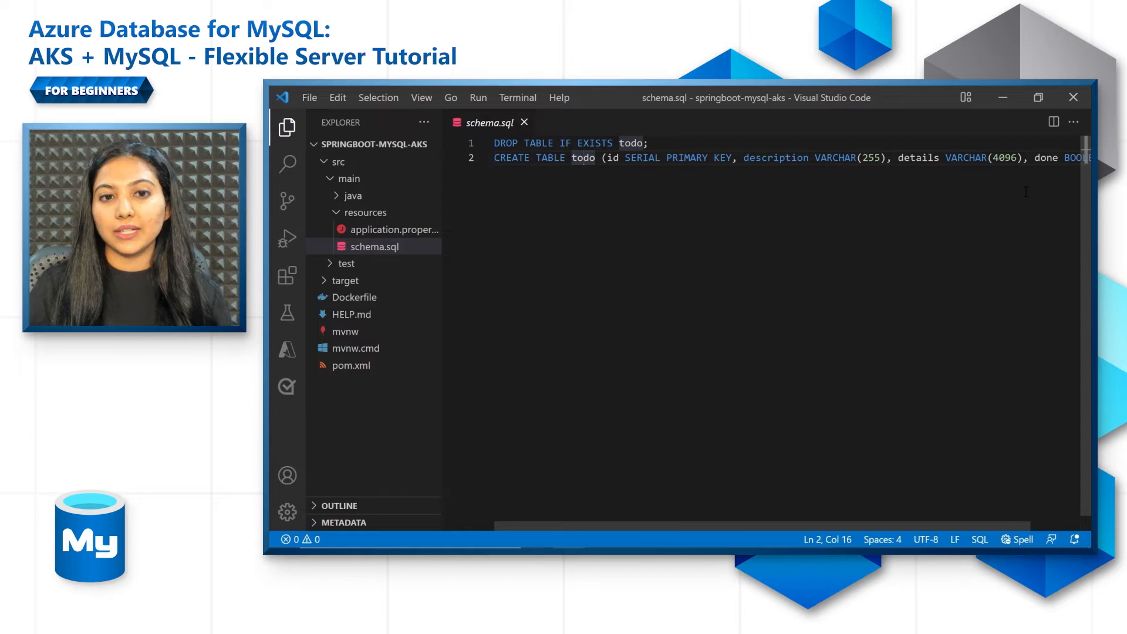
mouse_move(1017, 215)
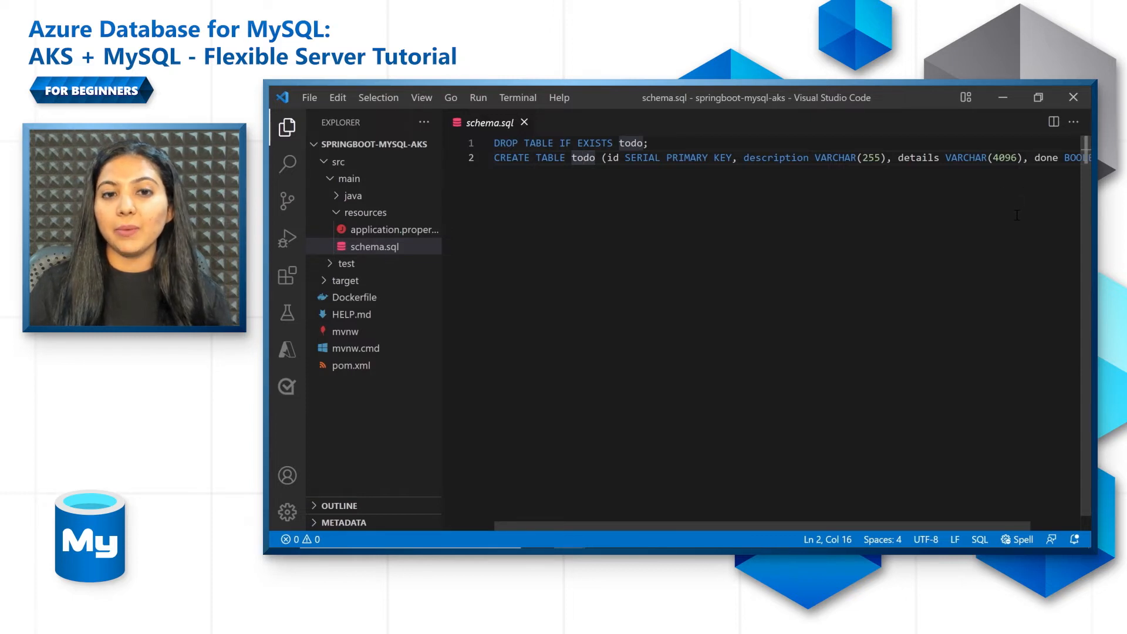
mouse_move(424, 258)
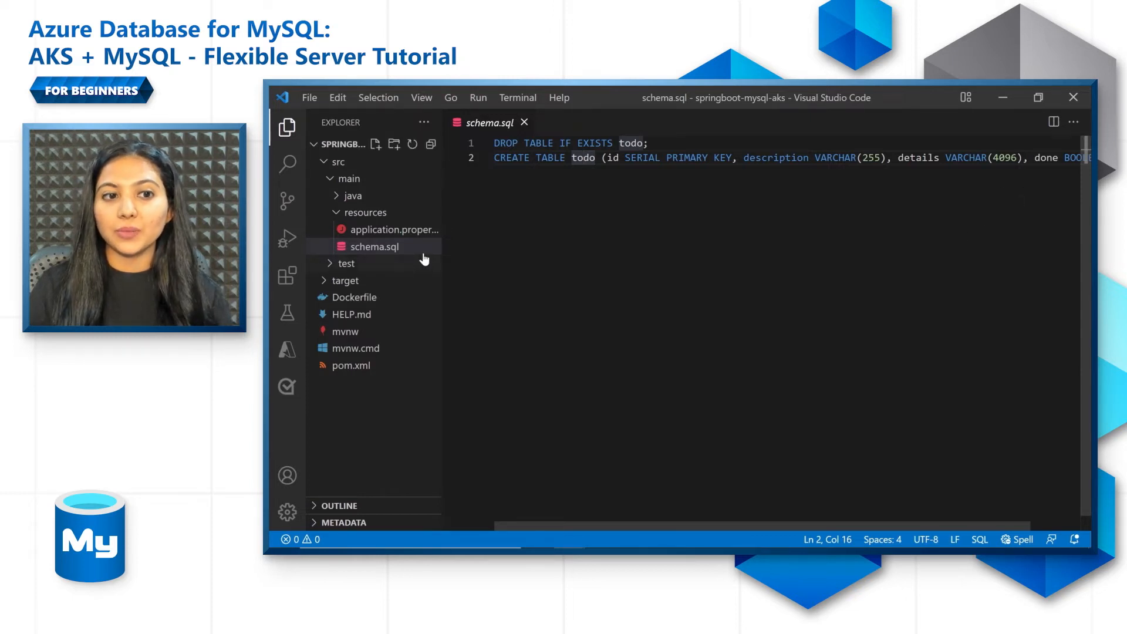
Review the Todo.java entity and TodoRepository.java interface in the java source package.
left_click(352, 196)
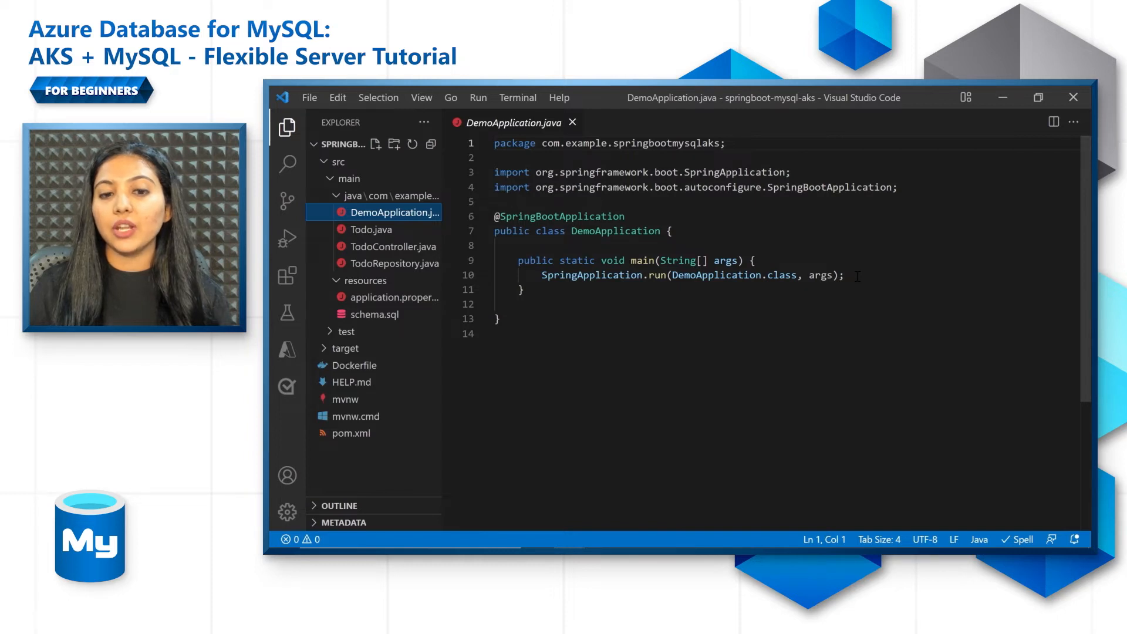
left_click(372, 229)
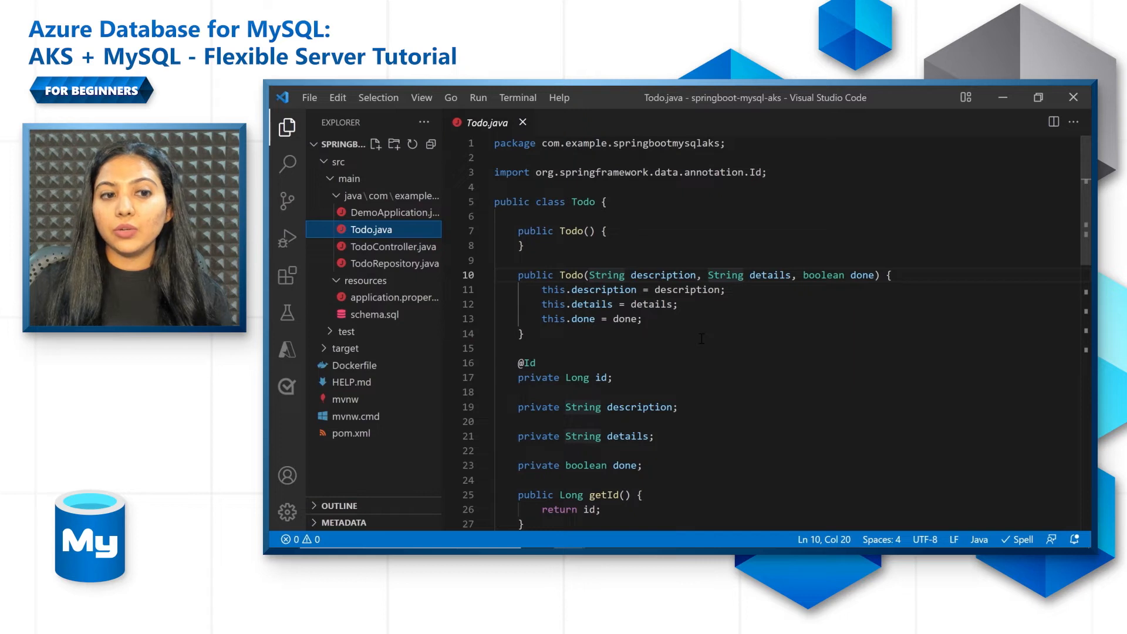
left_click(395, 263)
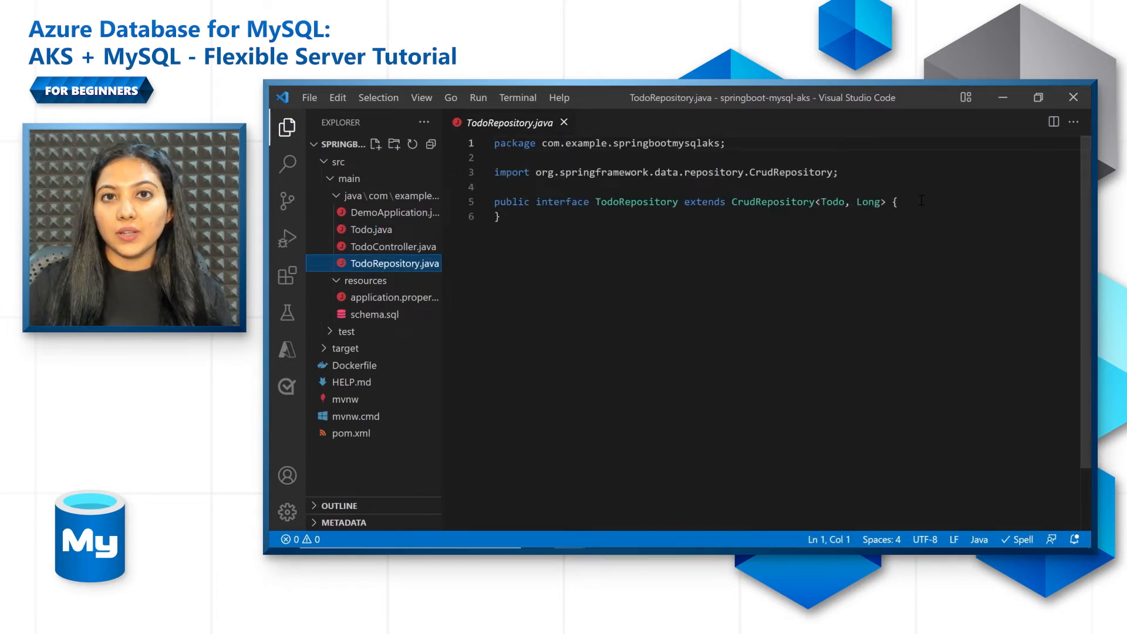
left_click(837, 172)
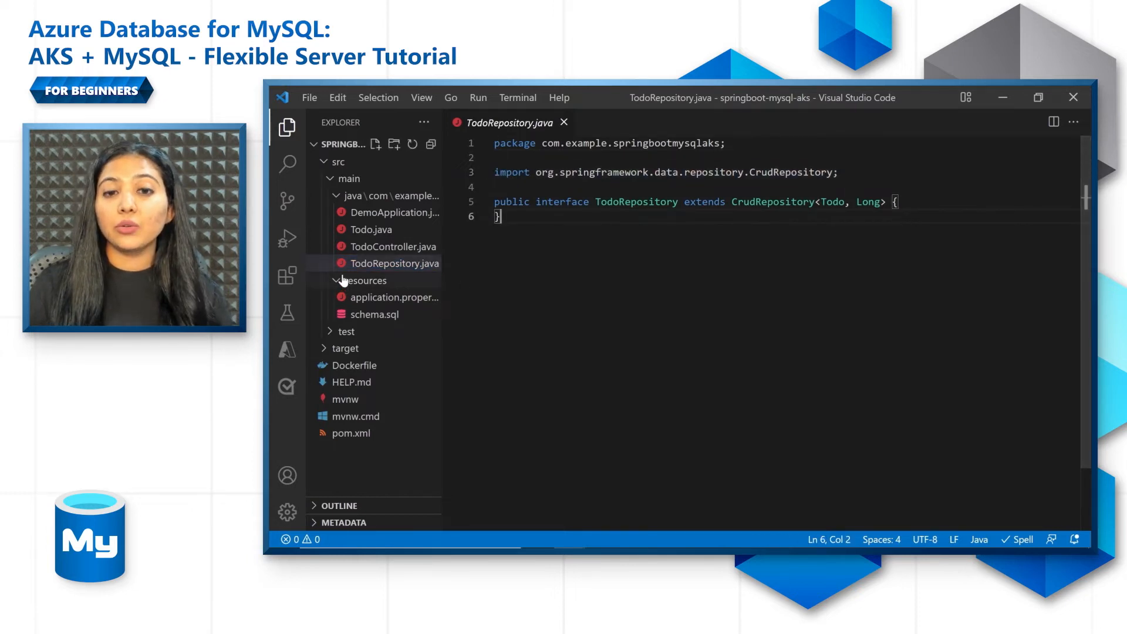
Review TodoController.java and the Dockerfile's openjdk base image and entrypoint.
left_click(394, 247)
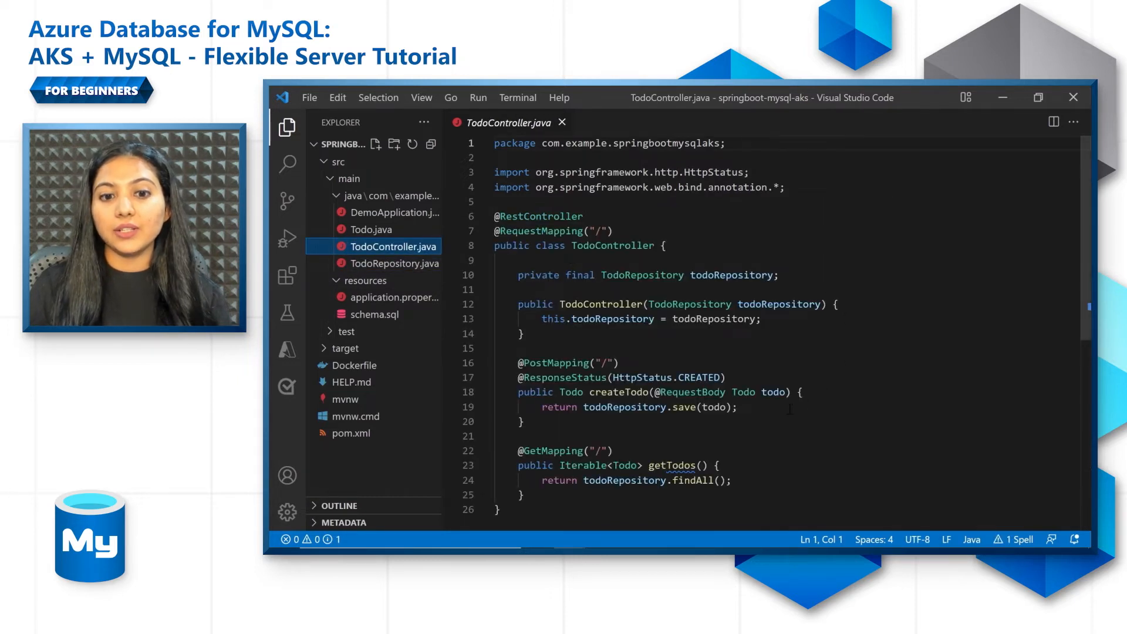
left_click(731, 480)
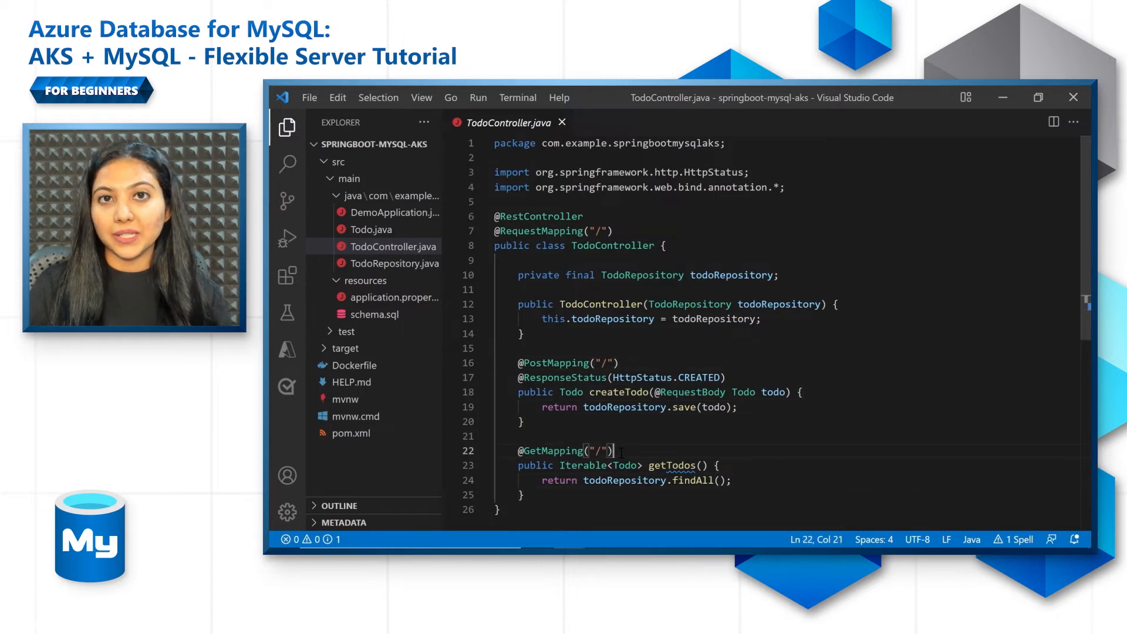
left_click(353, 366)
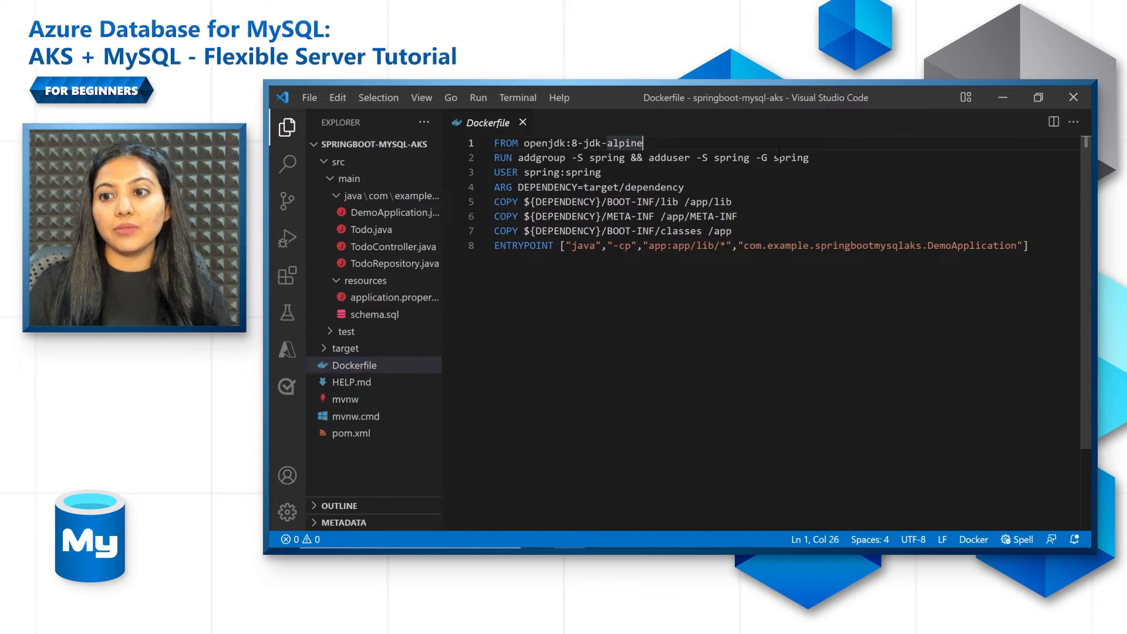
left_click(989, 245)
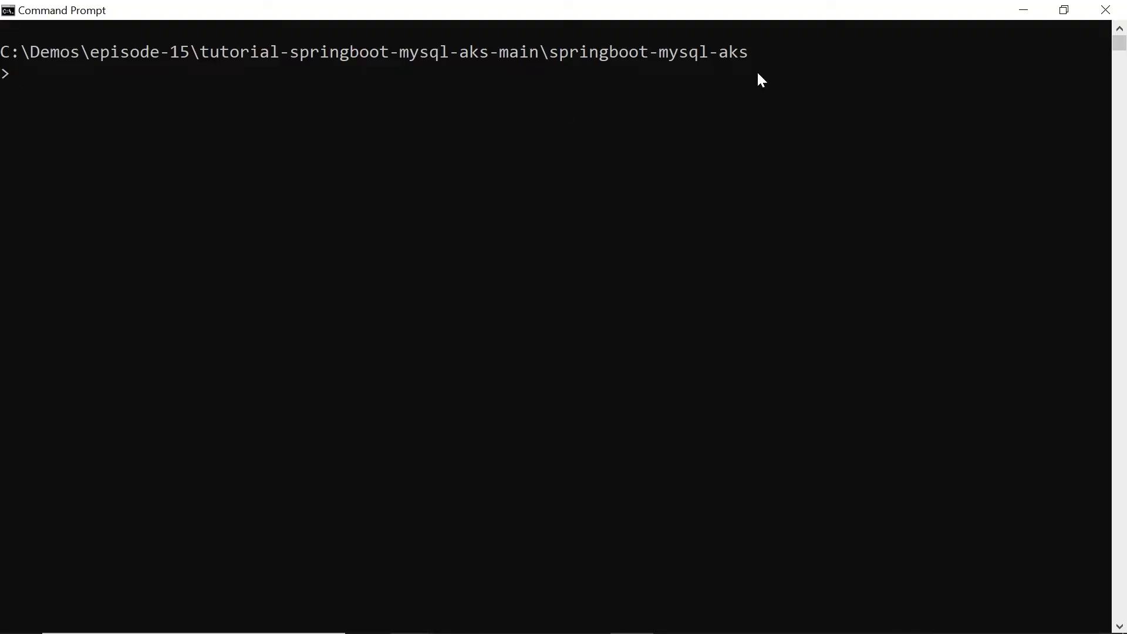
mouse_move(741, 74)
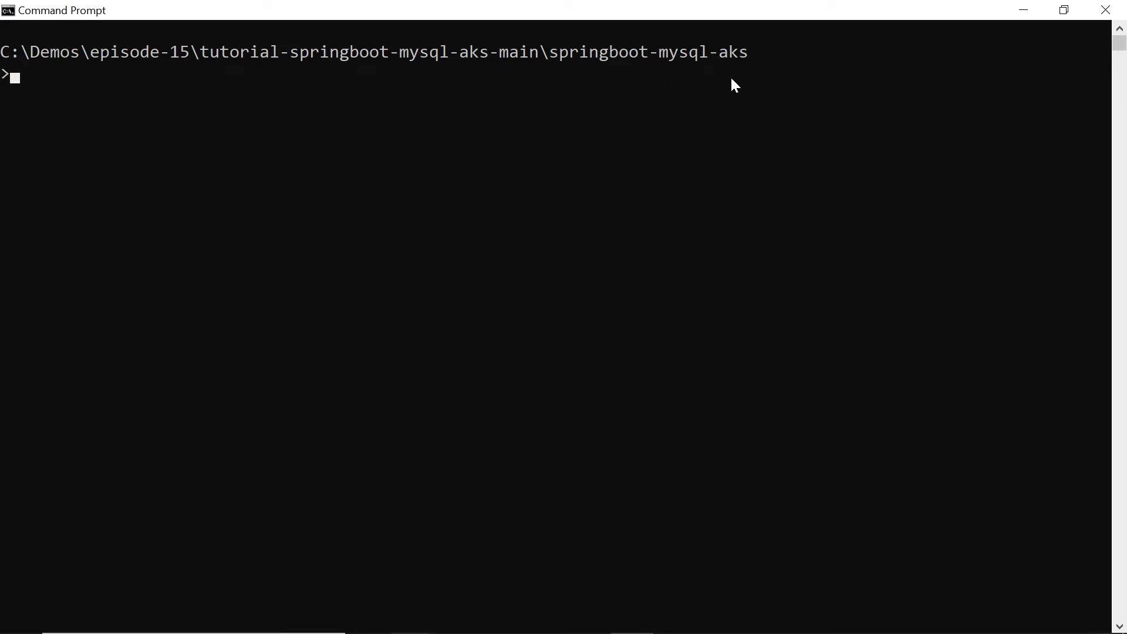
Set defaults.acr=mysqlaksdemoregistry, log in to ACR and run mvn compile jib:build to push the image.
type("az config set defaults.acr=mysqlaksdemoregistry")
type("az acr login && mvn compile jib:build")
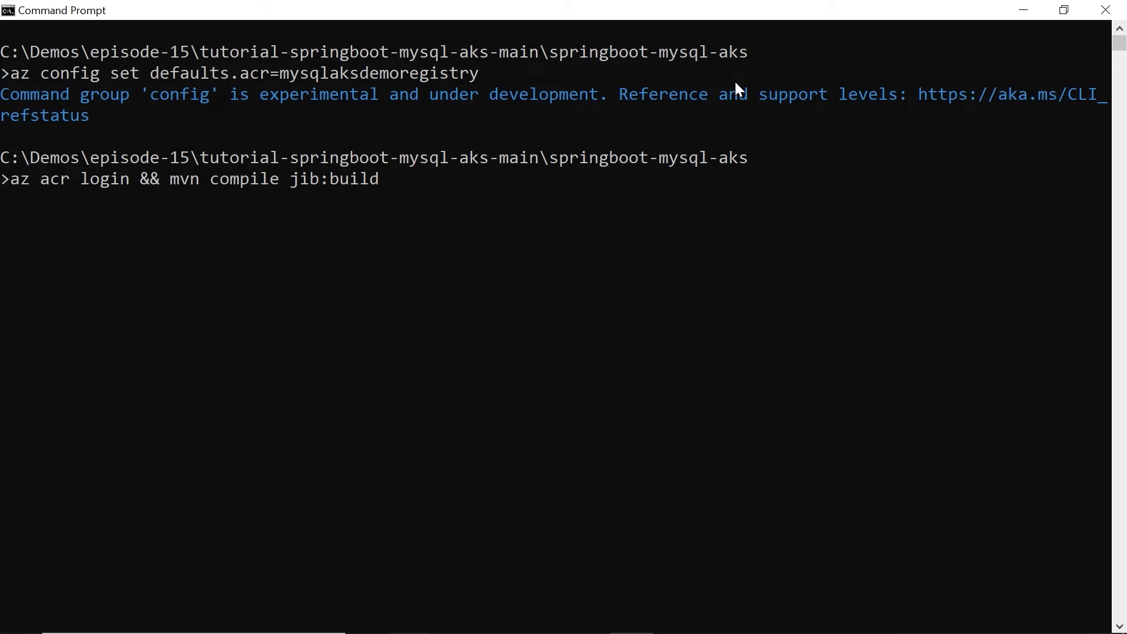
key("Return")
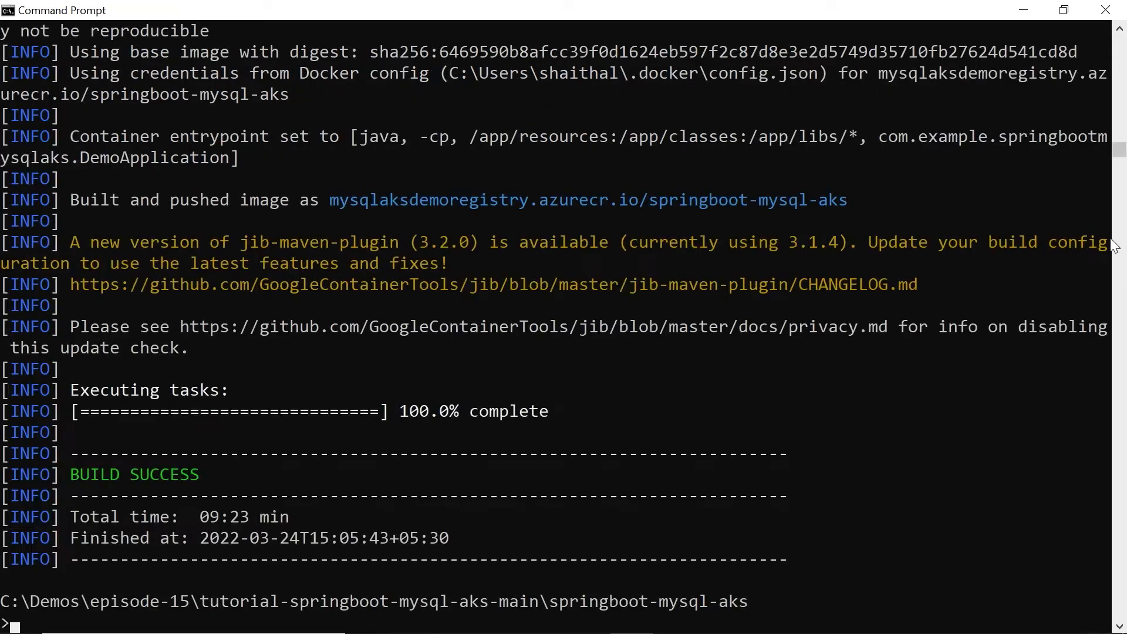
mouse_move(1064, 352)
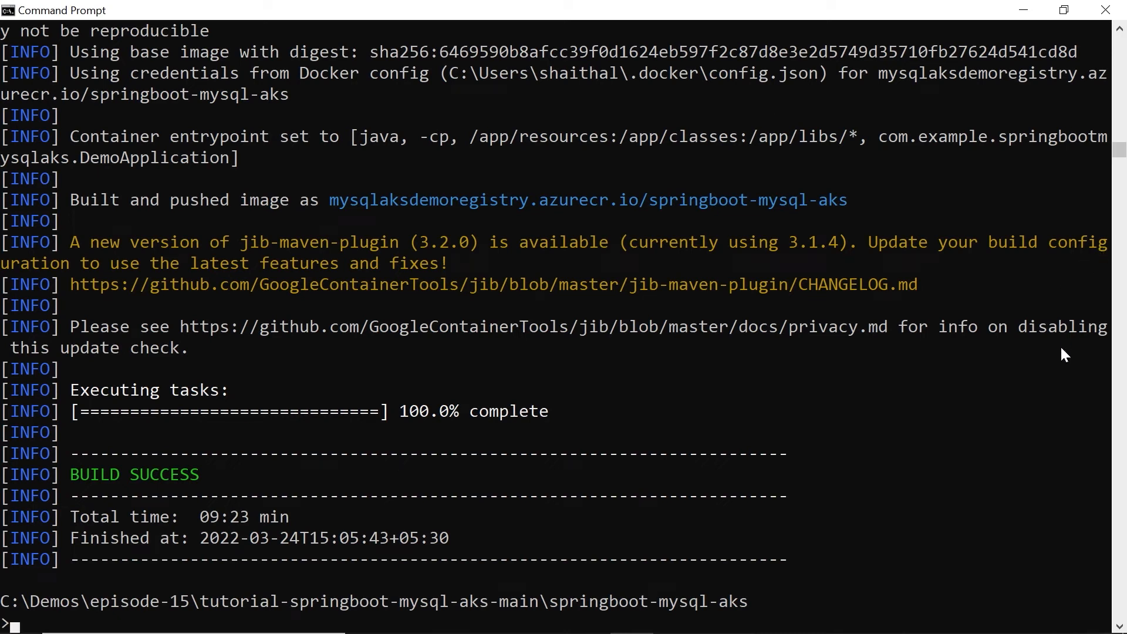
mouse_move(701, 472)
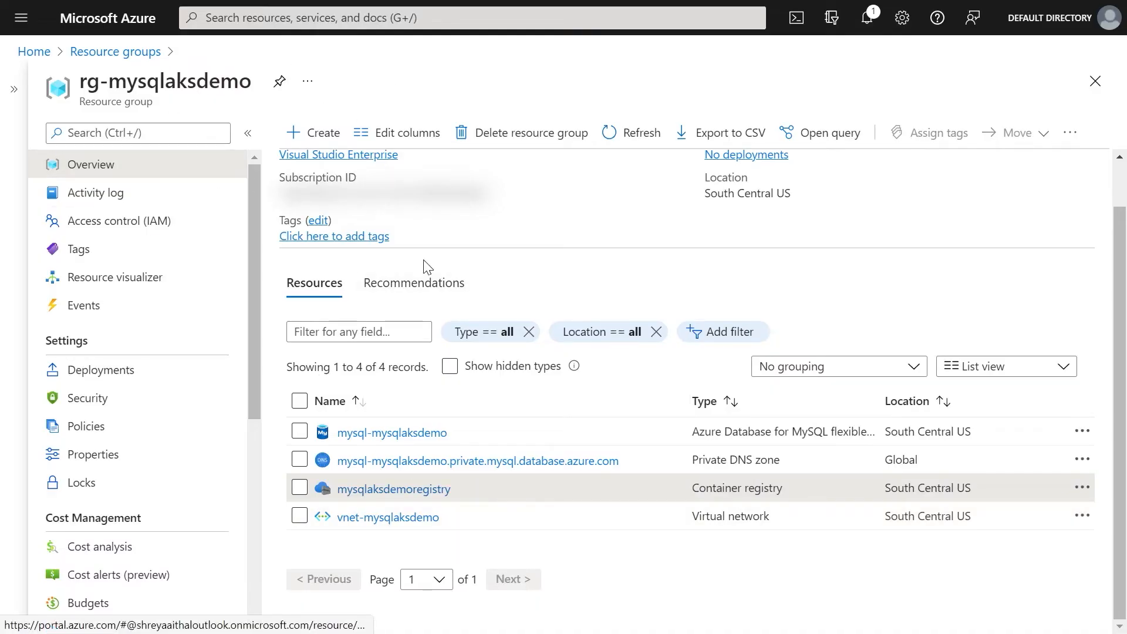
View mysqlaksdemoregistry's Repositories and the springboot-mysql-aks repository.
left_click(395, 488)
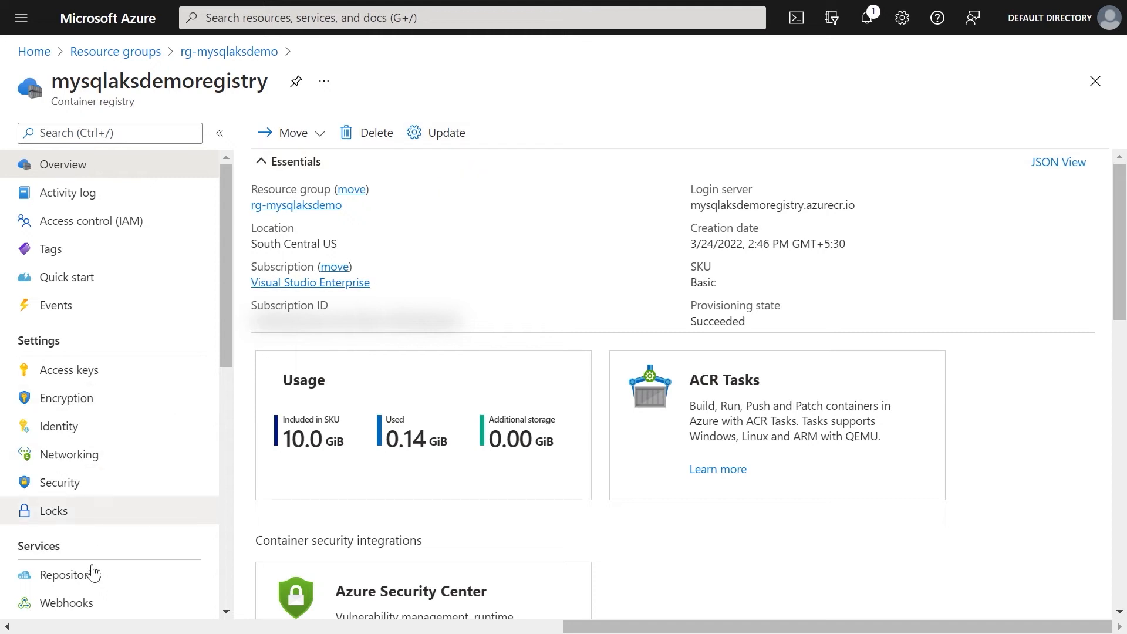
left_click(71, 575)
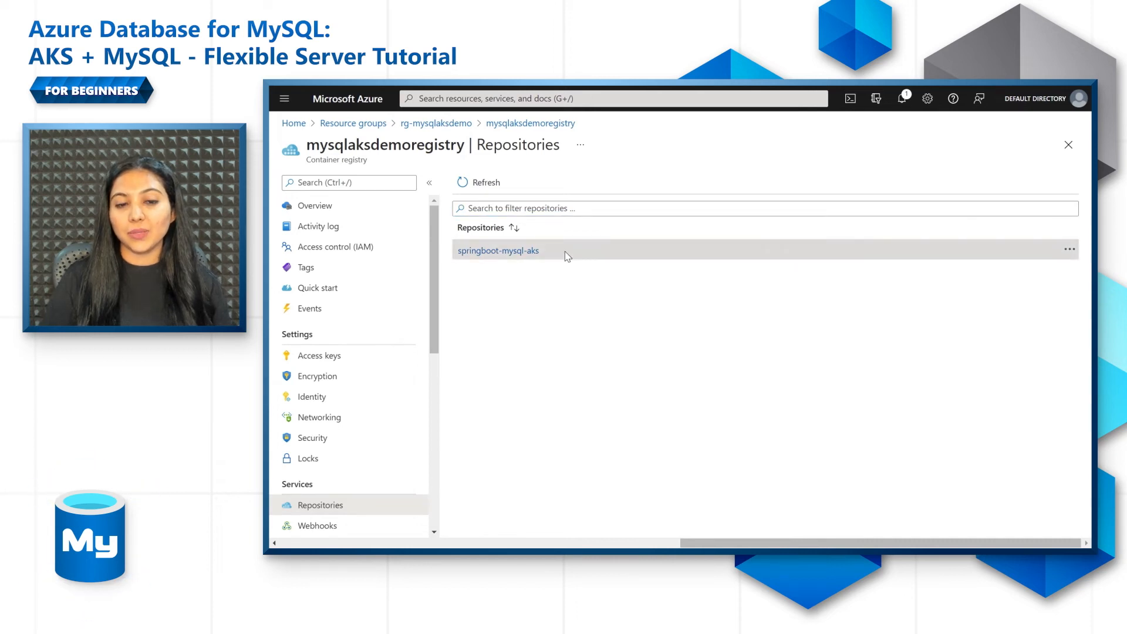
left_click(851, 99)
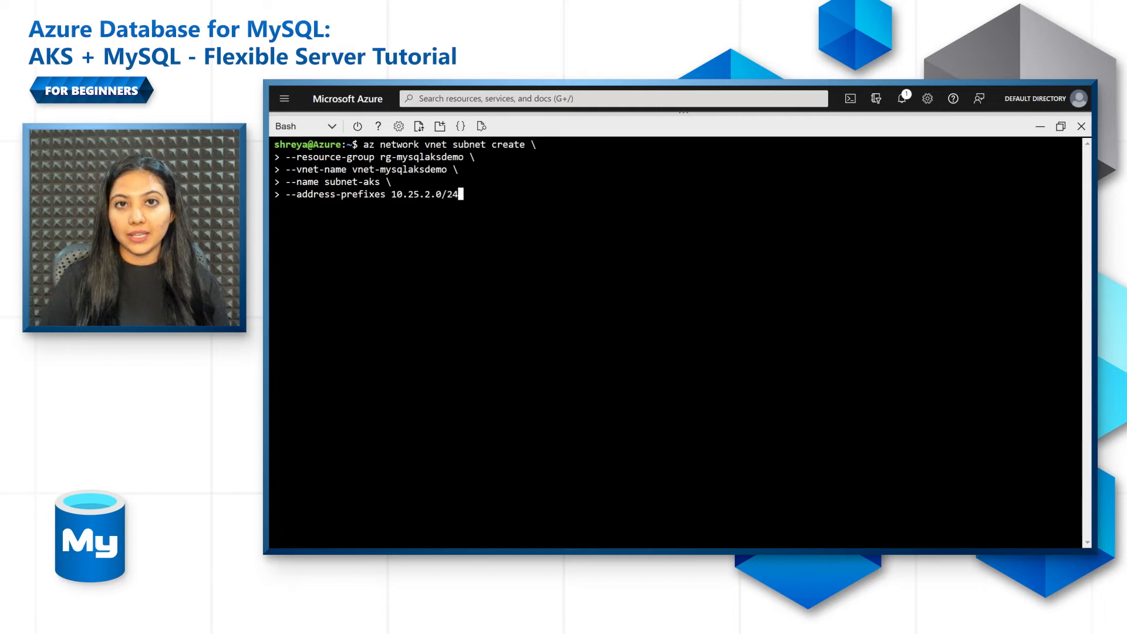
Create subnet-aks in vnet-mysqlaksdemo, then create the aks-mysqlaksdemo cluster with that subnet and attached ACR.
key("Return")
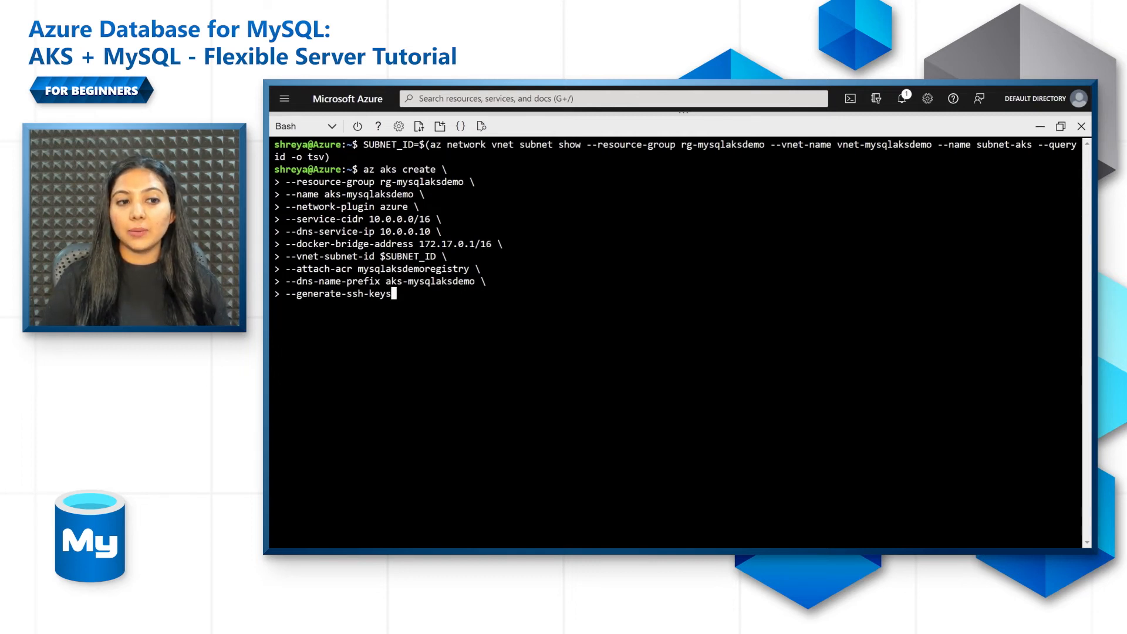
key("Return")
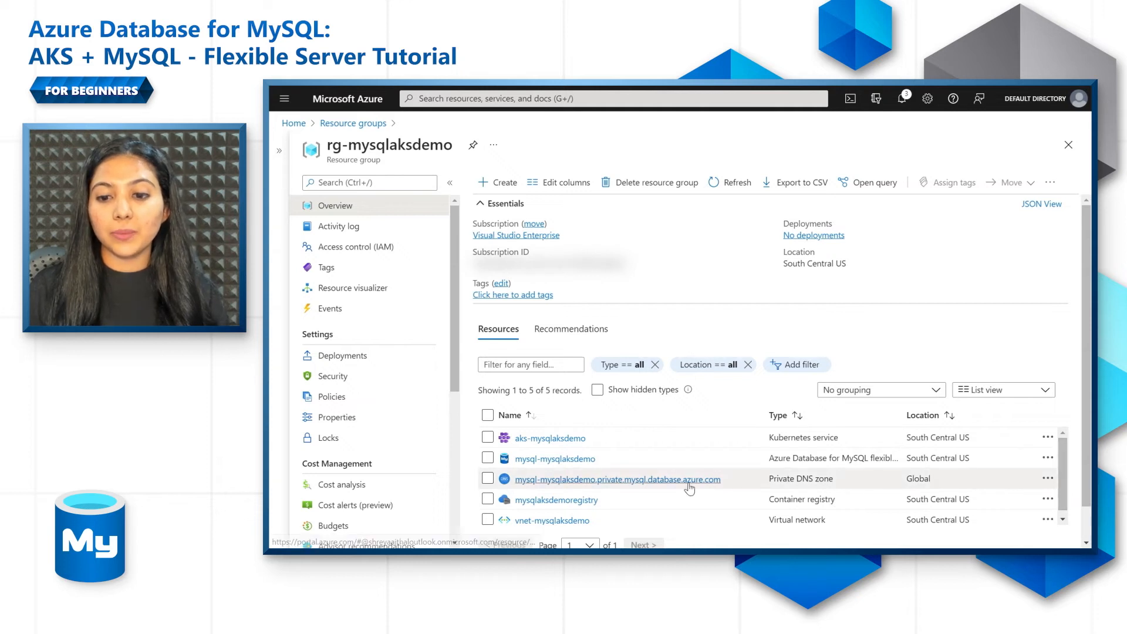
left_click(617, 479)
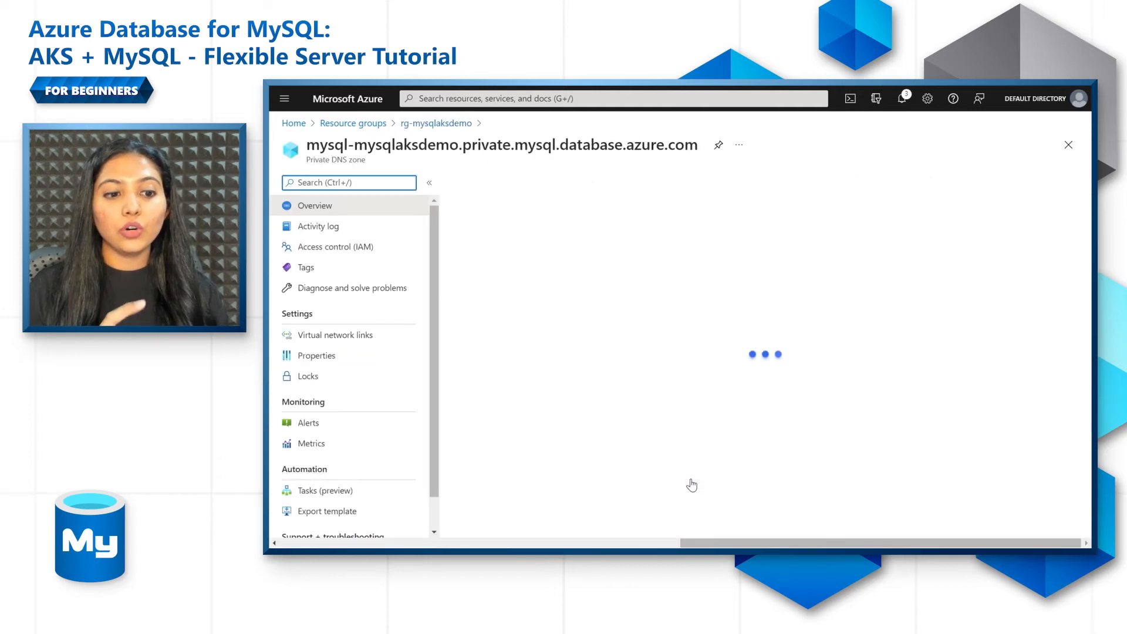
left_click(335, 335)
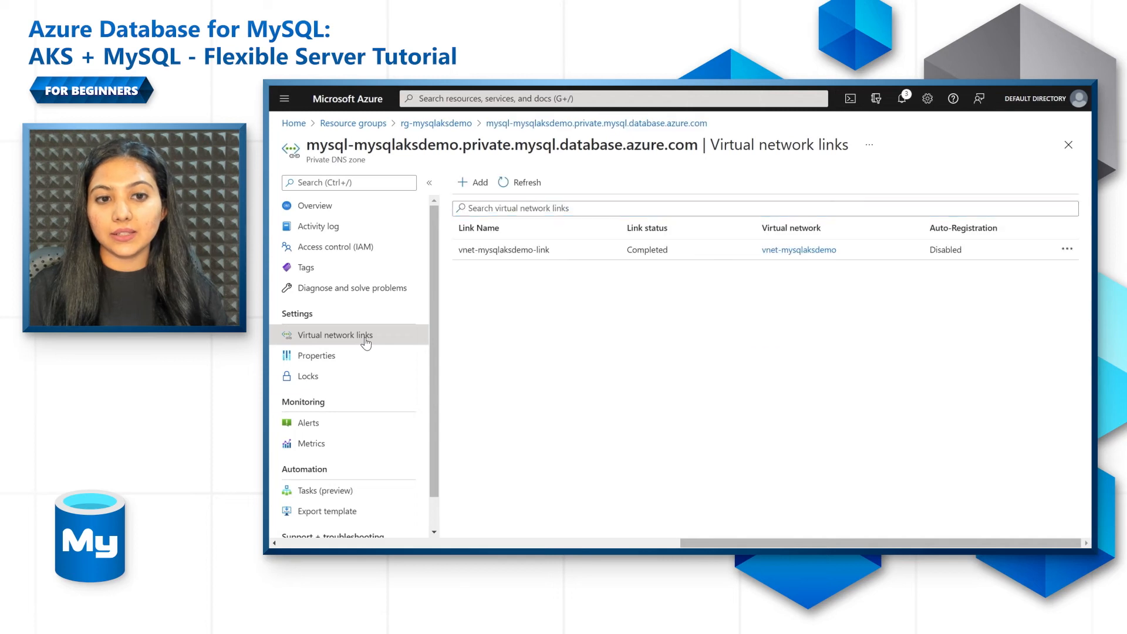
left_click(472, 182)
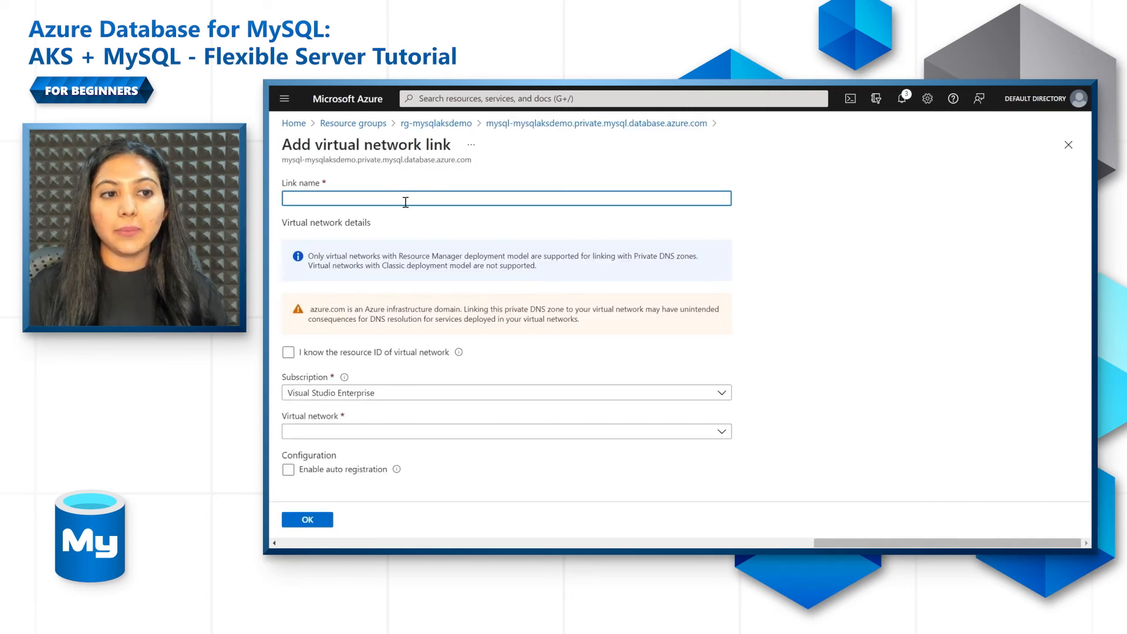
type("mysq")
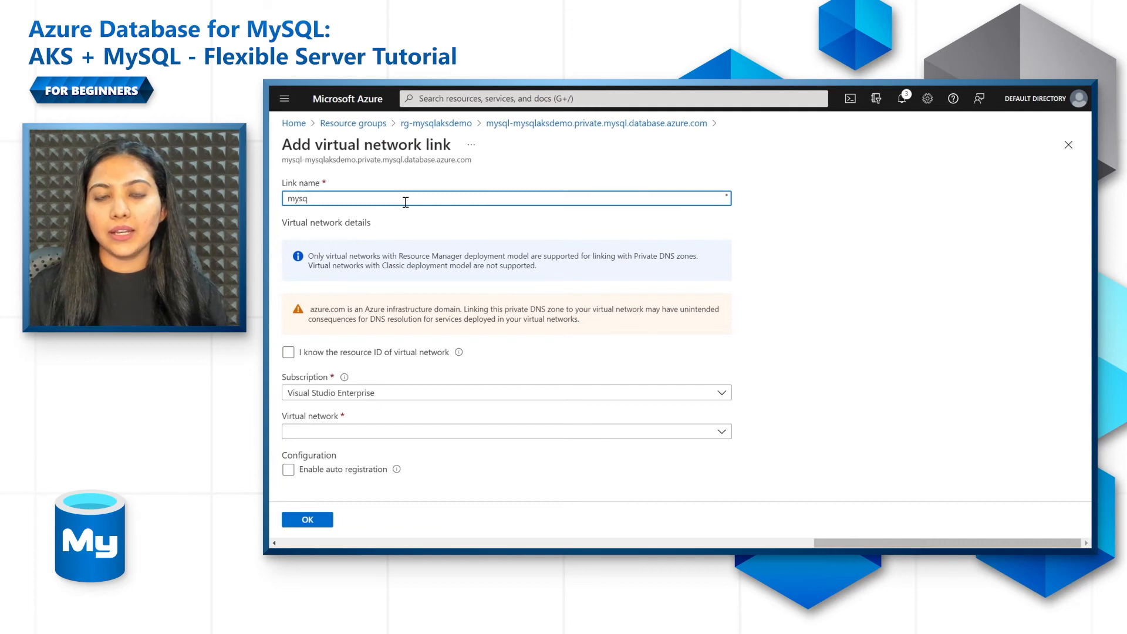
type("l-kube")
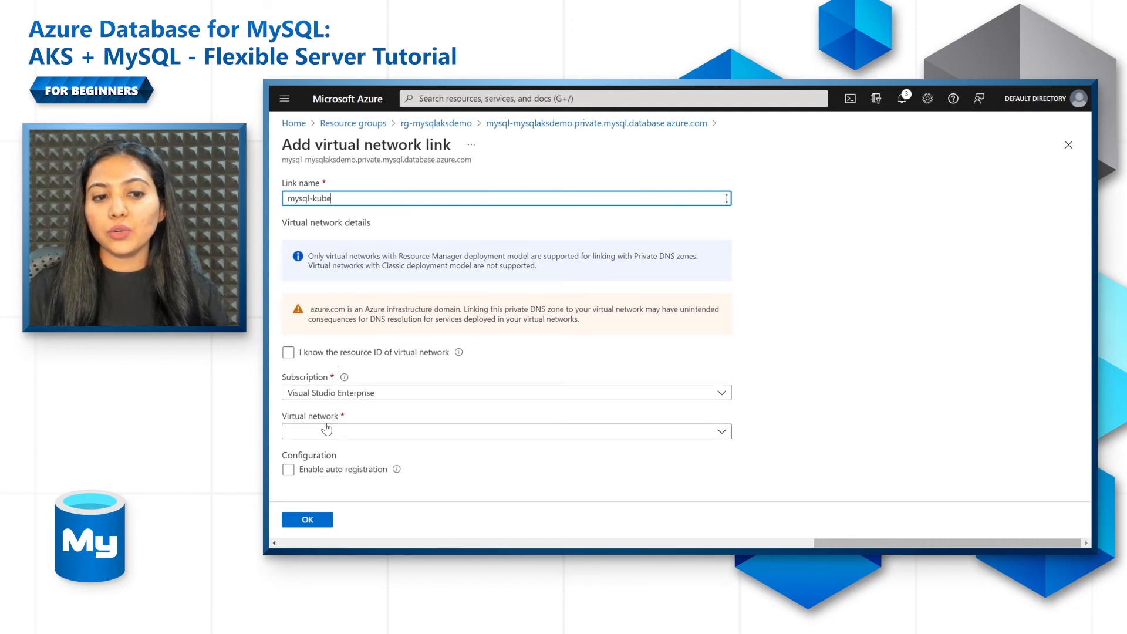
left_click(289, 351)
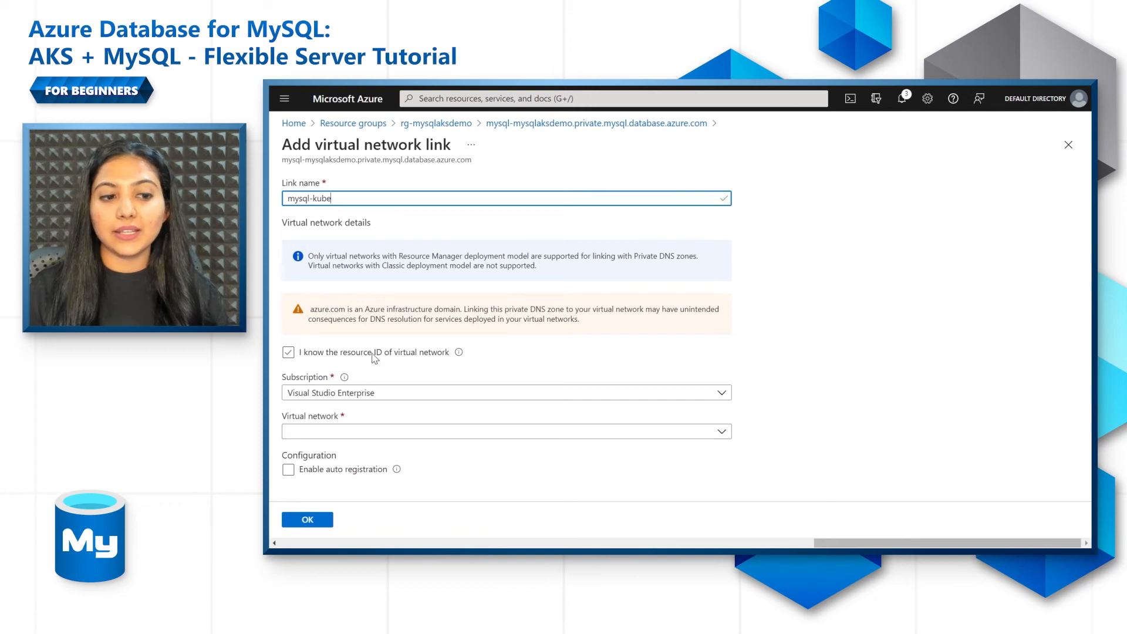
left_click(506, 431)
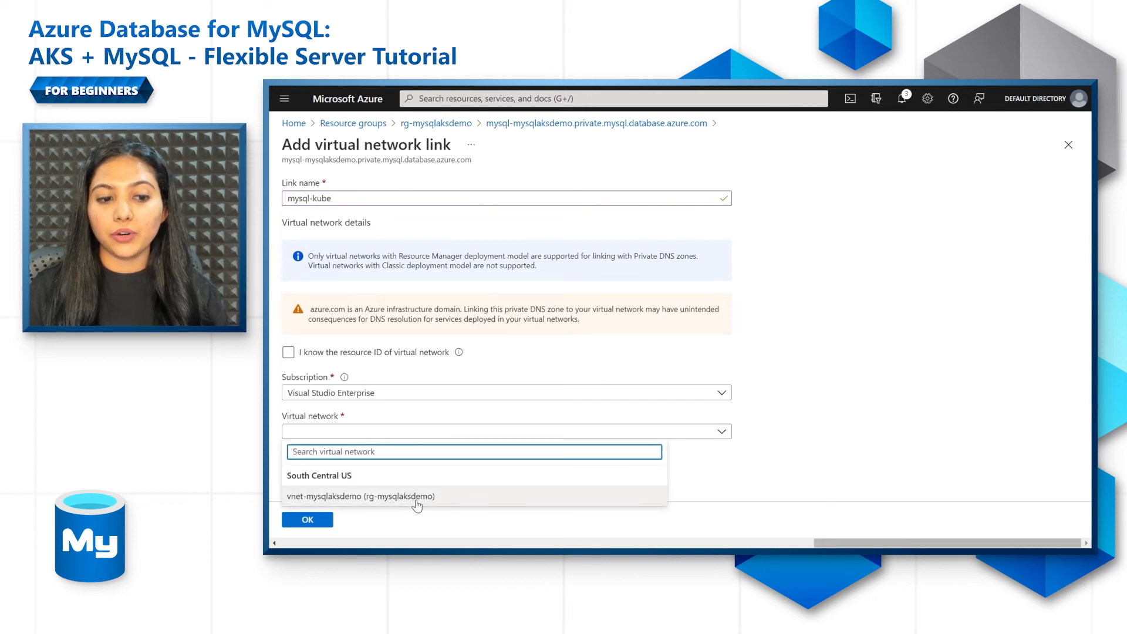
mouse_move(737, 460)
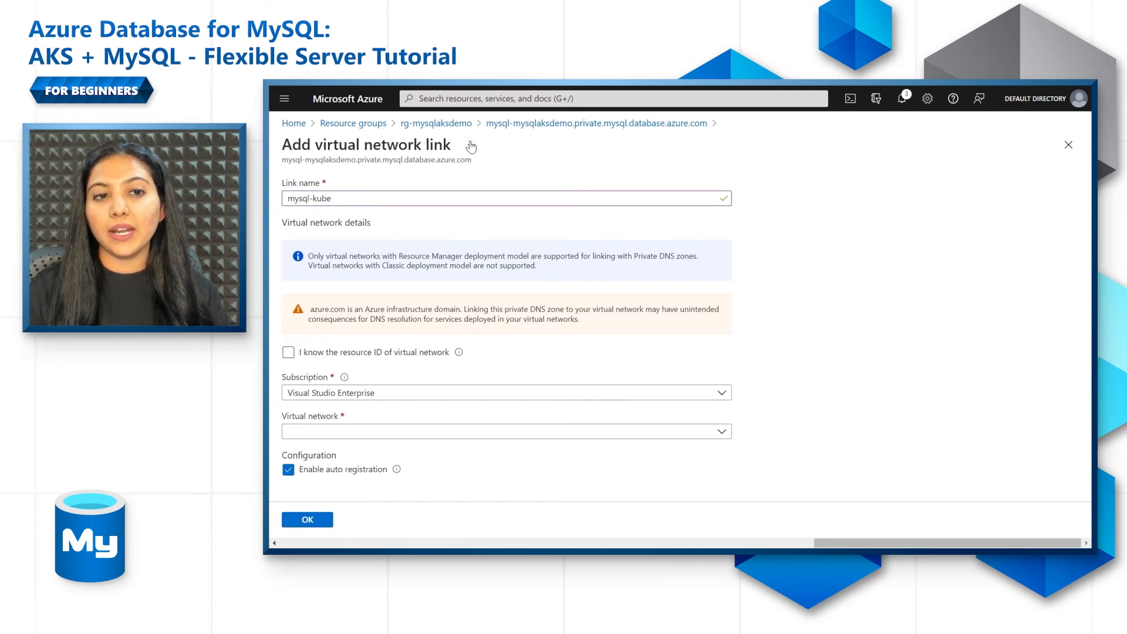
mouse_move(436, 124)
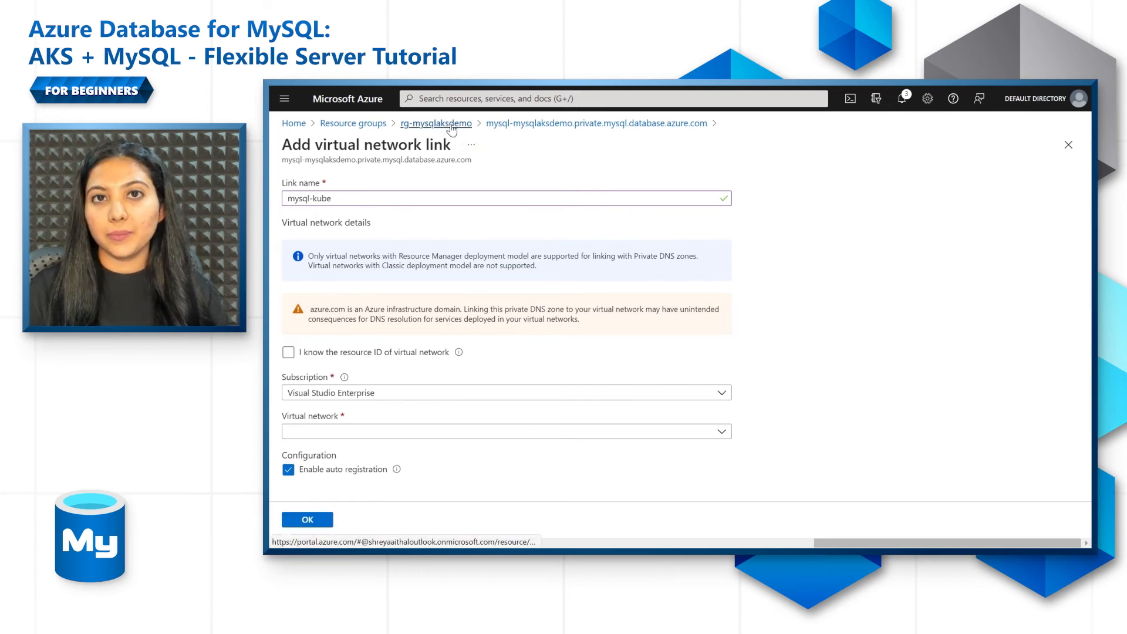
left_click(436, 123)
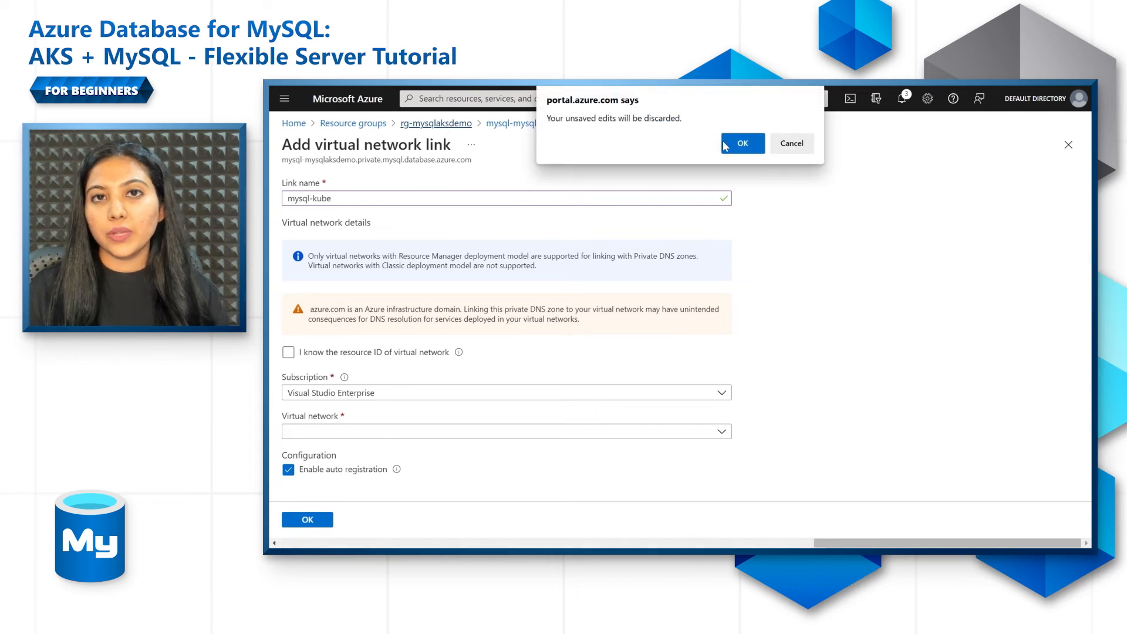
left_click(742, 144)
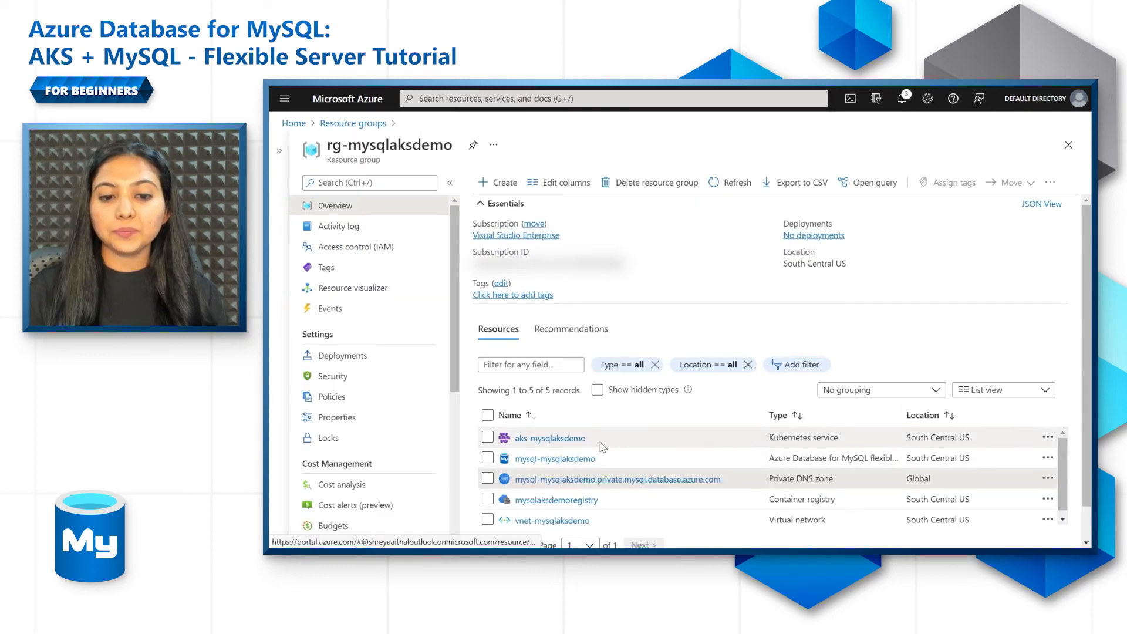
In aks-mysqlaksdemo's Workloads, start Add with YAML to open the manifest editor.
left_click(549, 437)
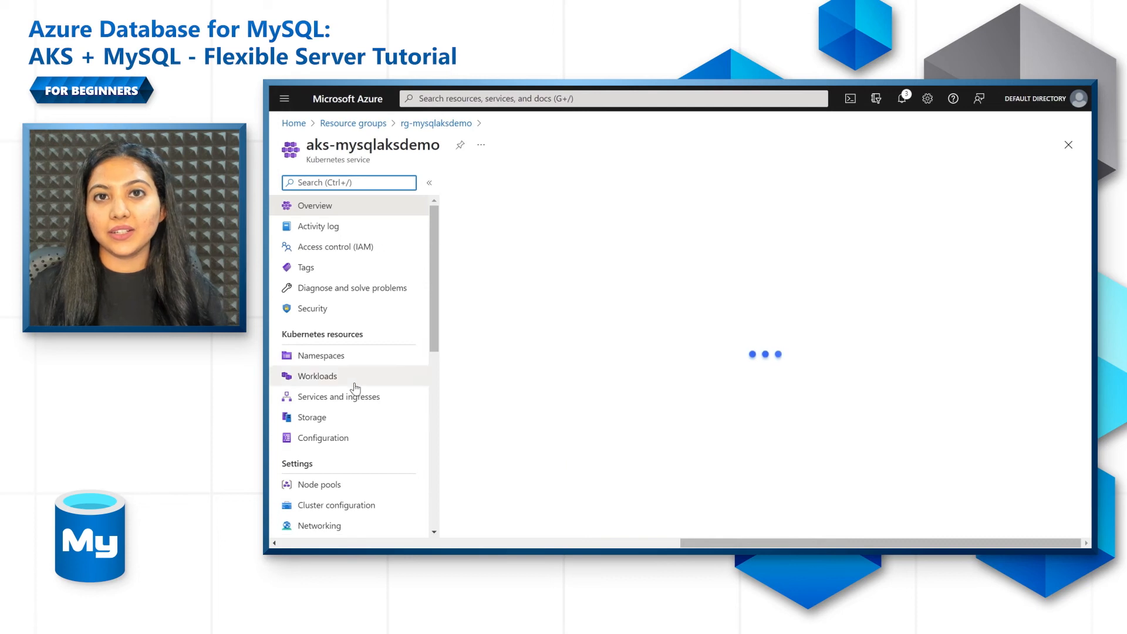
left_click(316, 376)
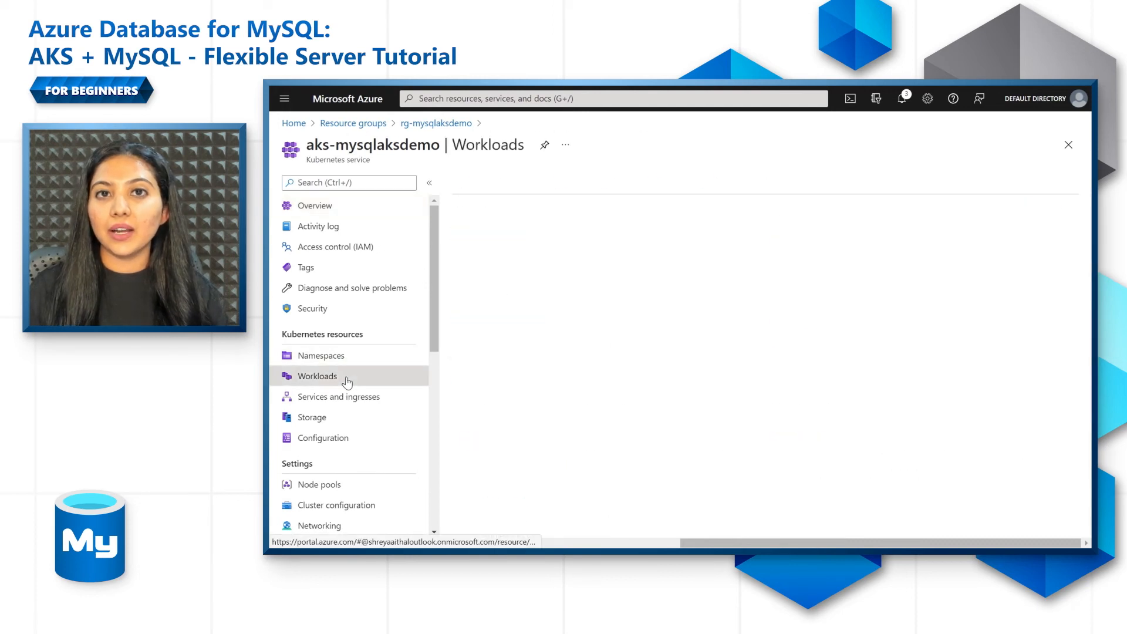
left_click(317, 376)
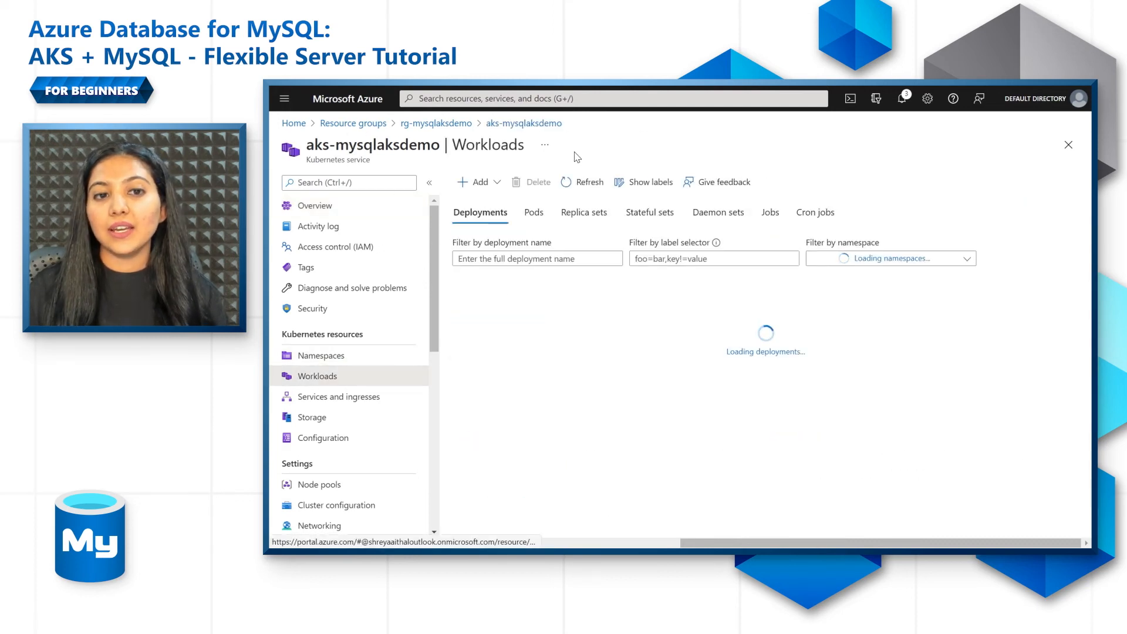
left_click(478, 182)
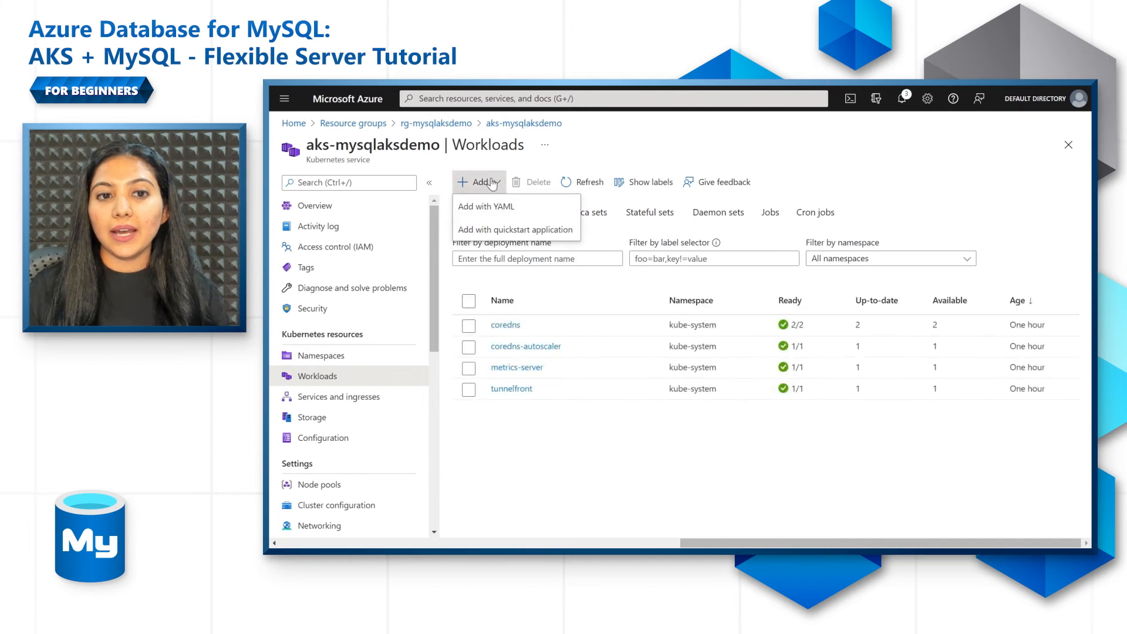
left_click(487, 206)
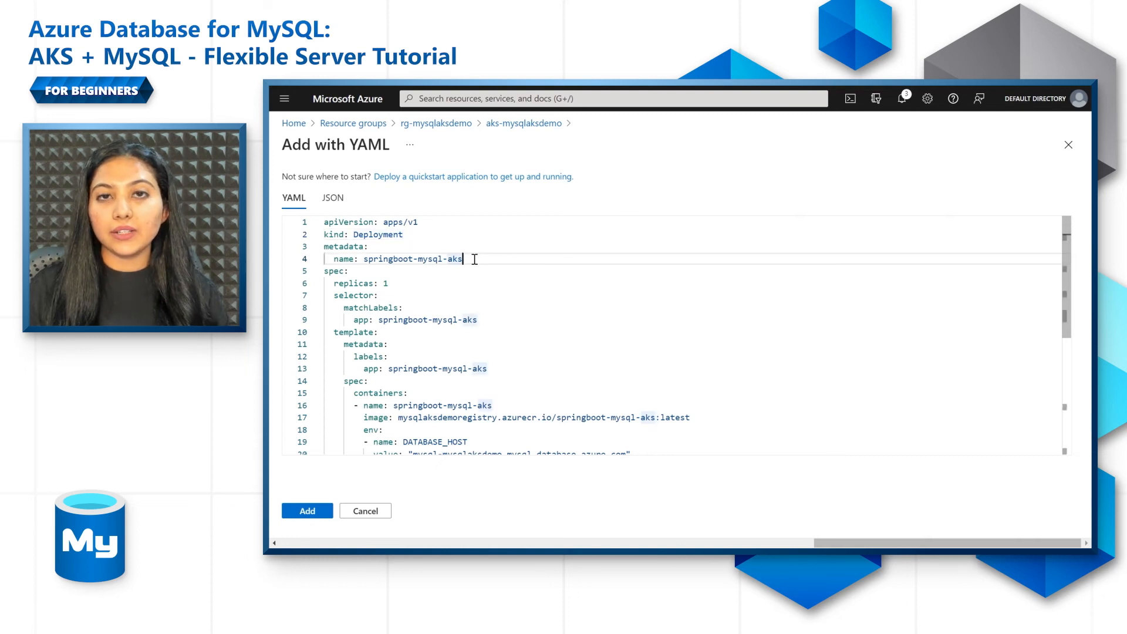
Replace the DATABASE username and password placeholders in the YAML with 'Microsoft' and the password.
scroll("down", 3)
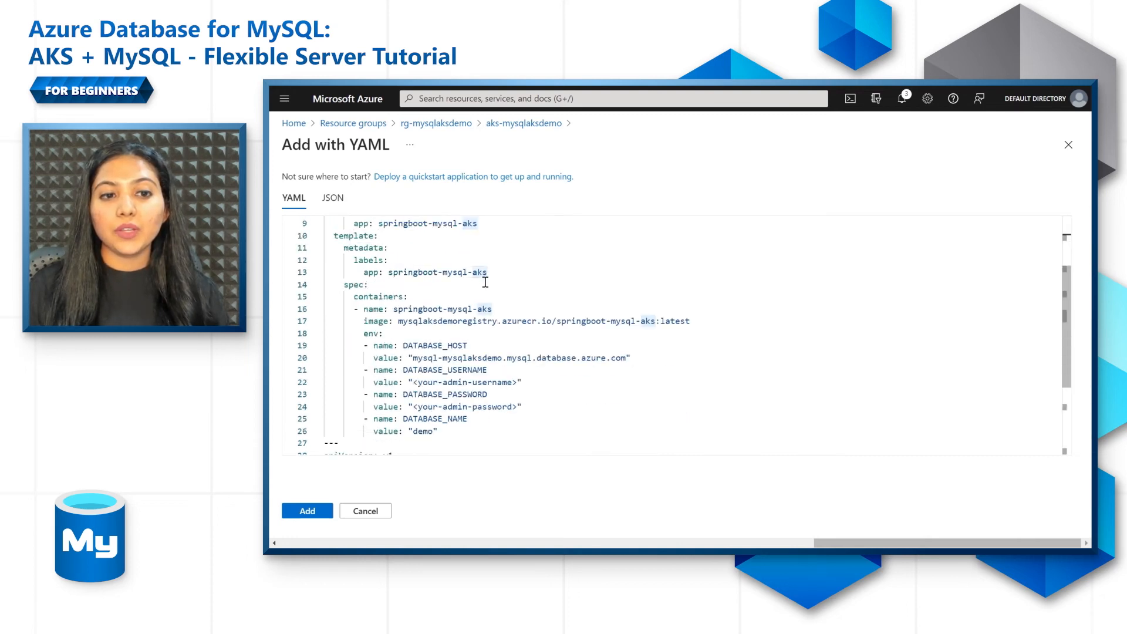
scroll("down", 3)
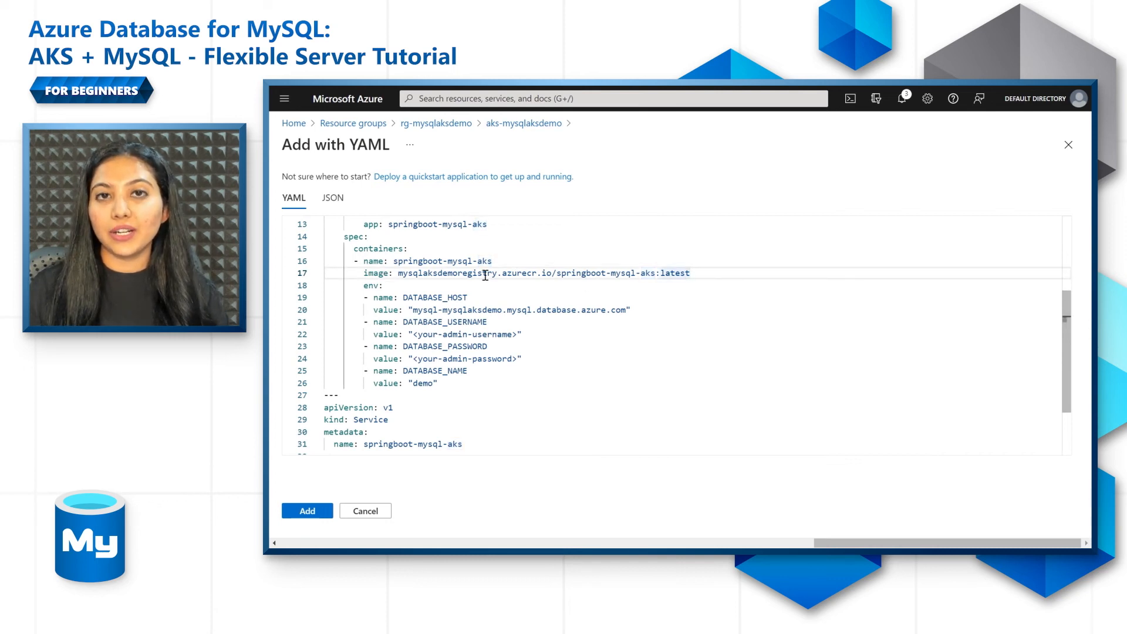
double_click(447, 274)
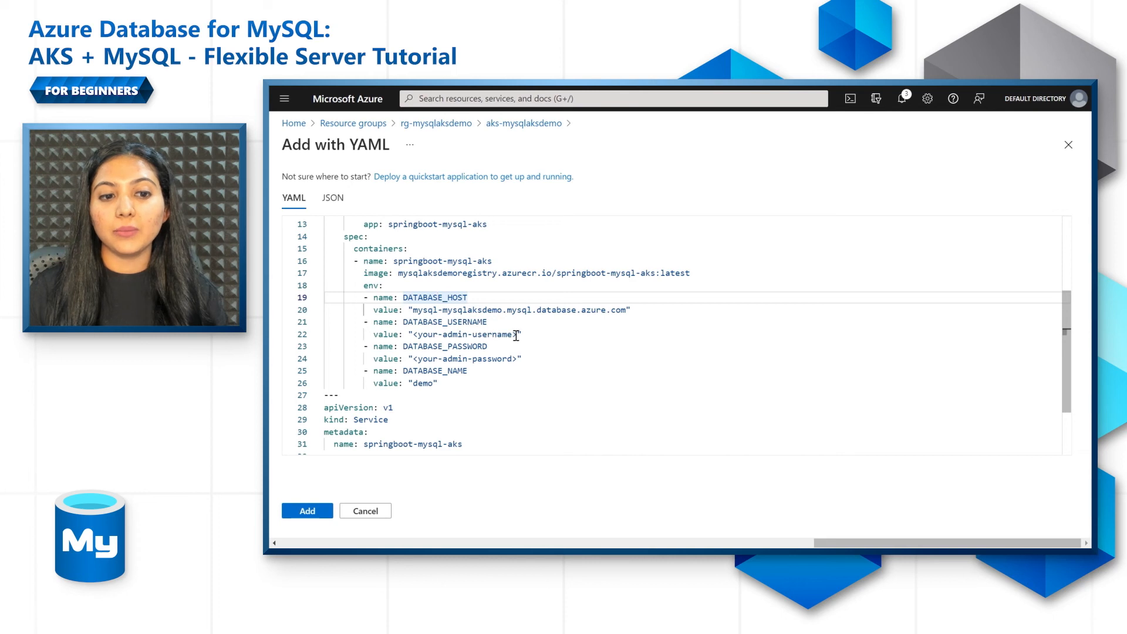
double_click(464, 335)
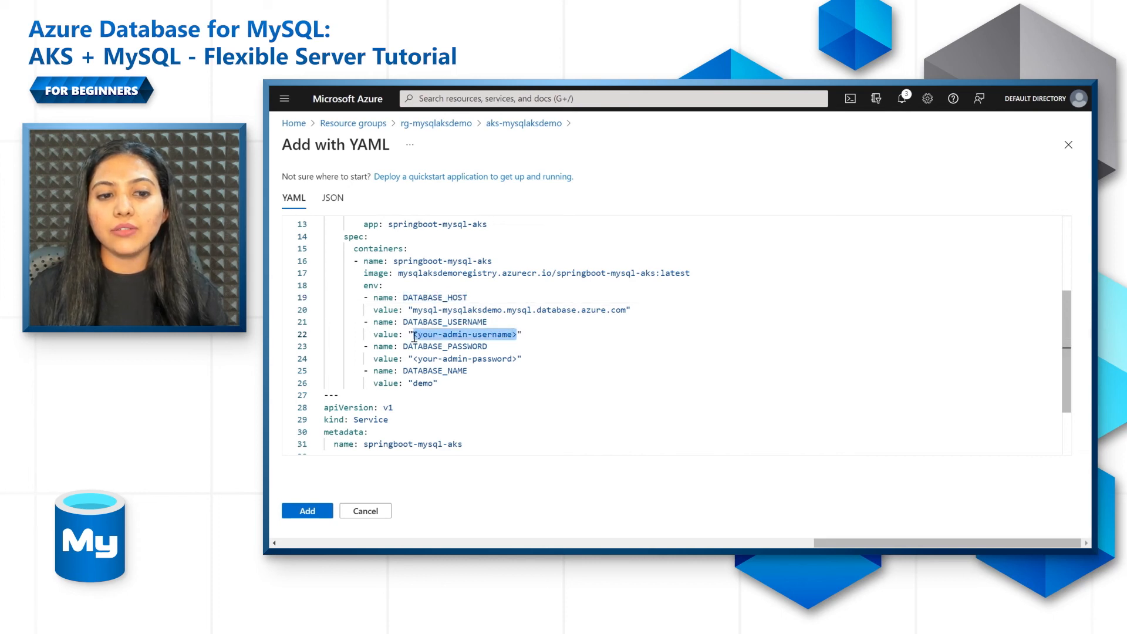
type("Microsoft\"")
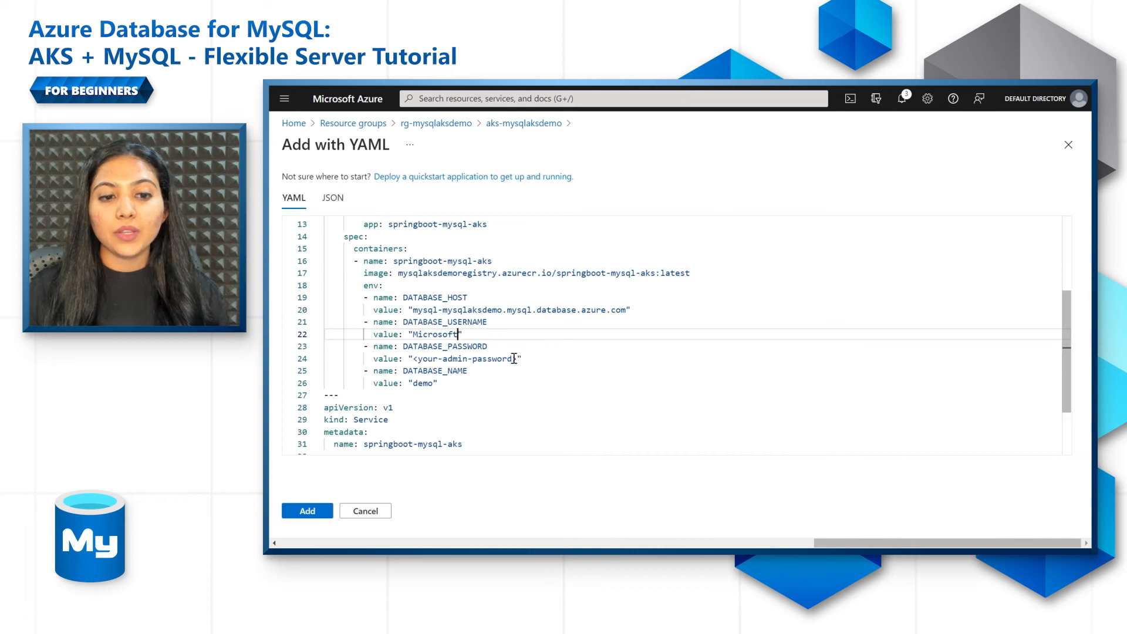
double_click(463, 359)
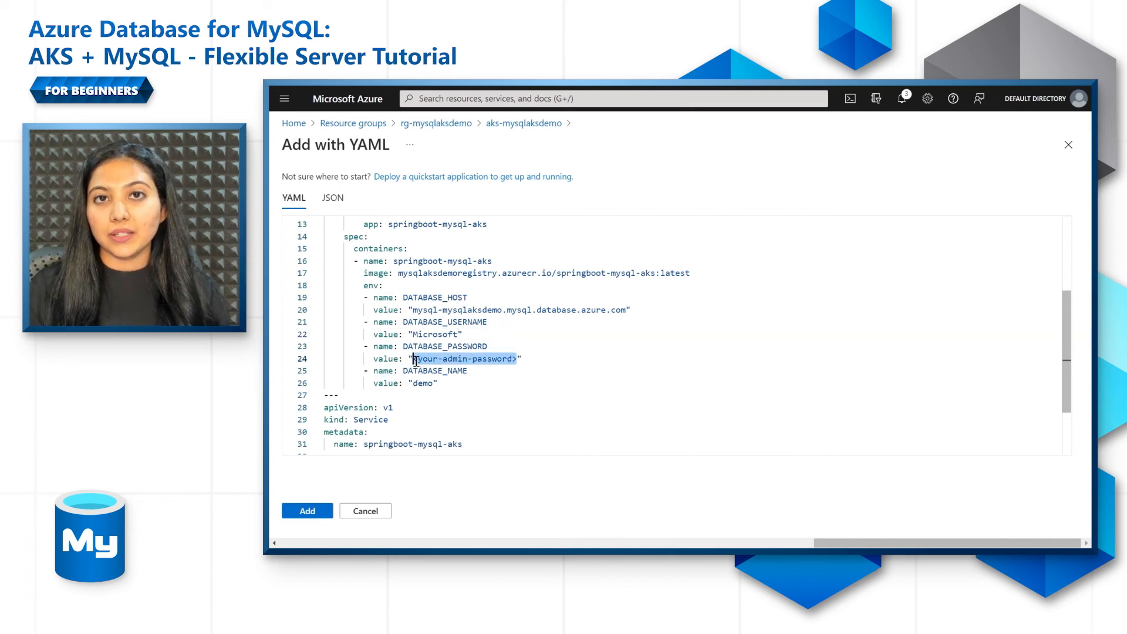
type("passe")
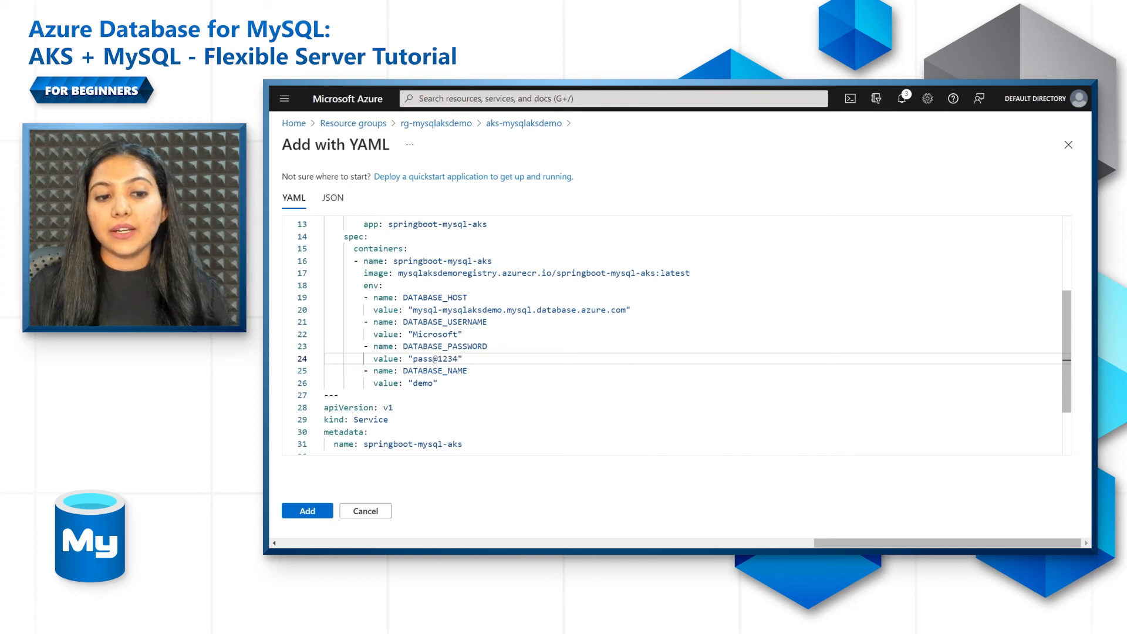
Add the YAML to create the springboot-mysql-aks deployment and LoadBalancer service.
scroll("down", 3)
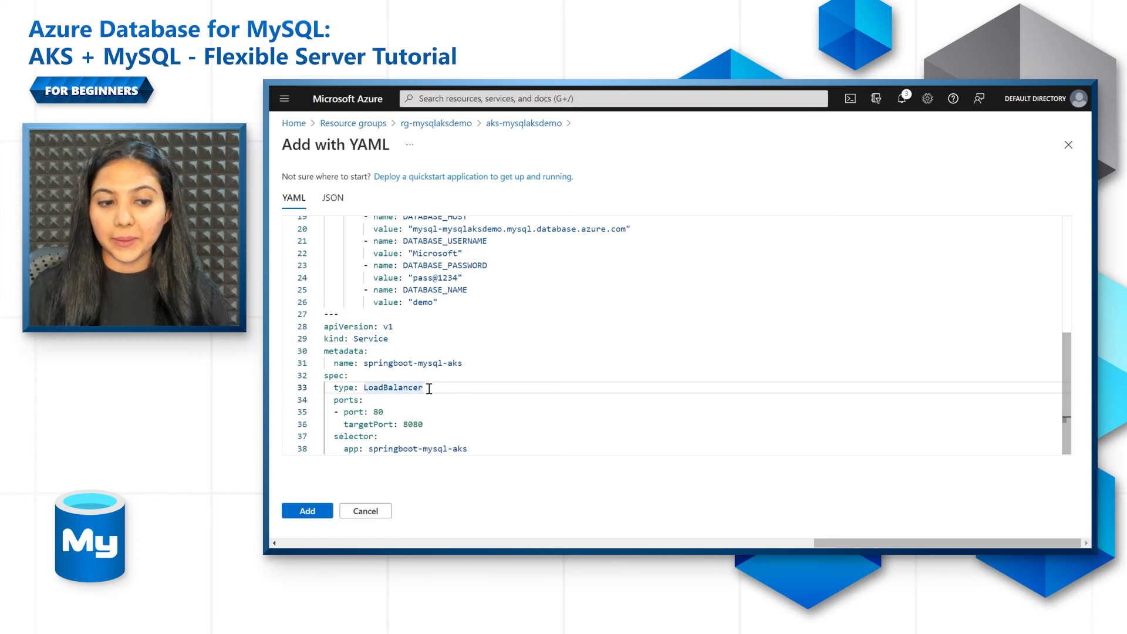
mouse_move(459, 432)
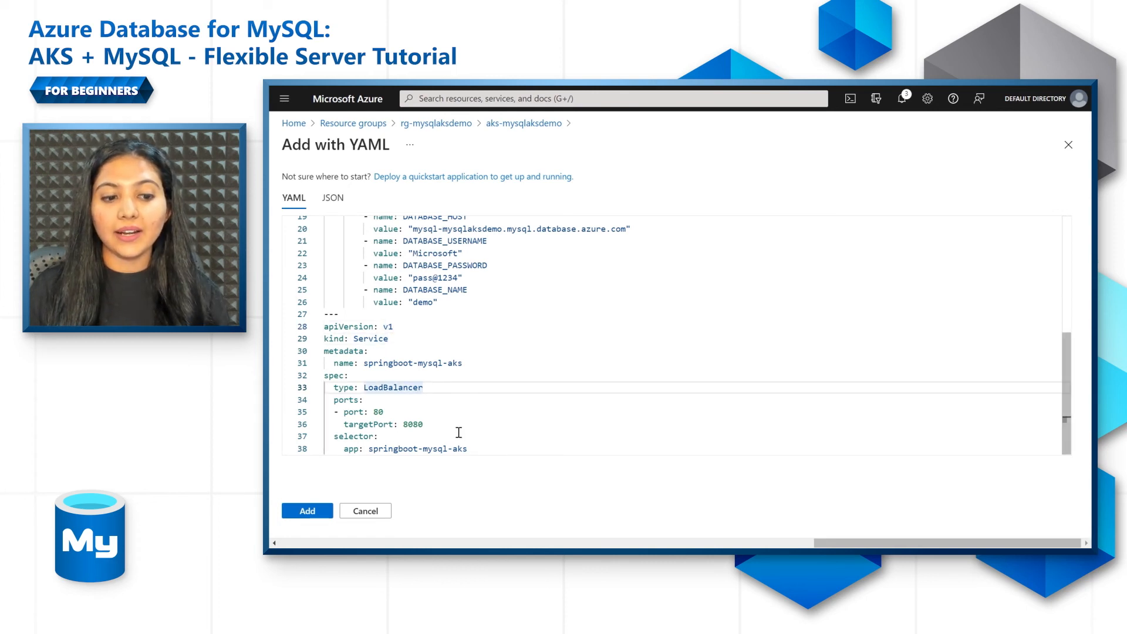
left_click(306, 511)
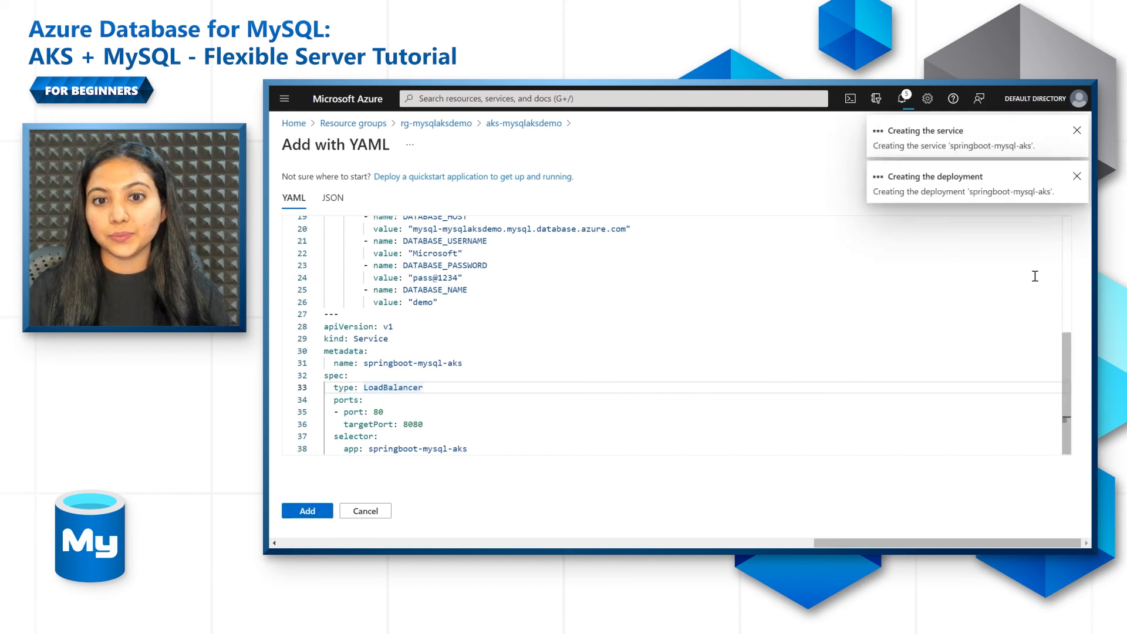
Refresh Workloads to see springboot-mysql-aks ready 1/1 and find external IP 20.88.203.208 under Services and ingresses.
left_click(307, 511)
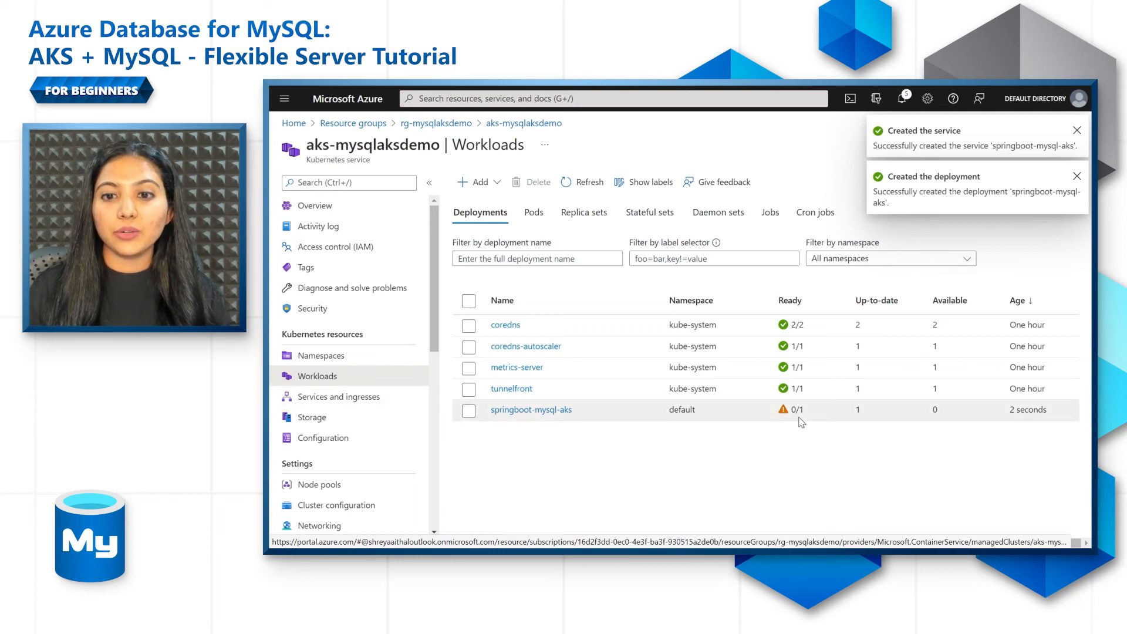
left_click(1077, 130)
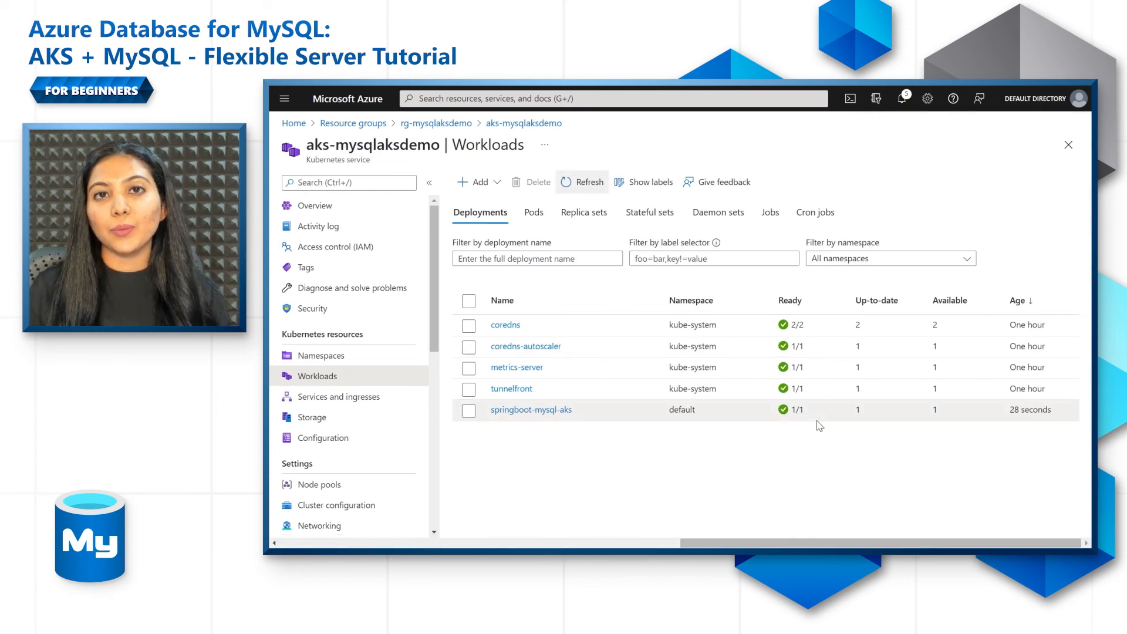
left_click(337, 395)
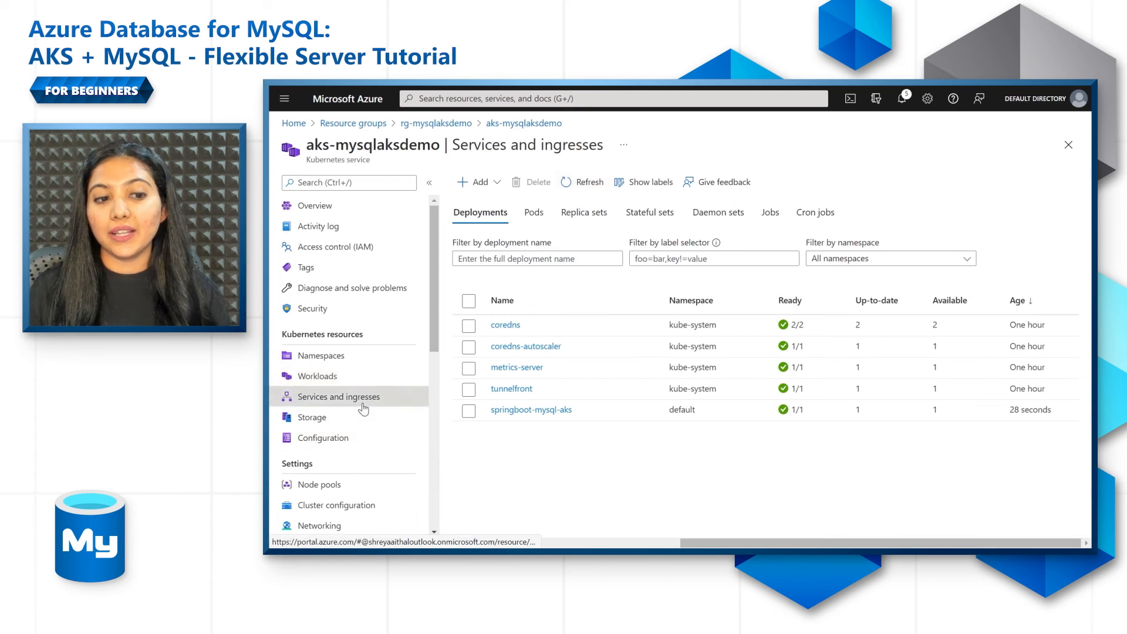
left_click(338, 396)
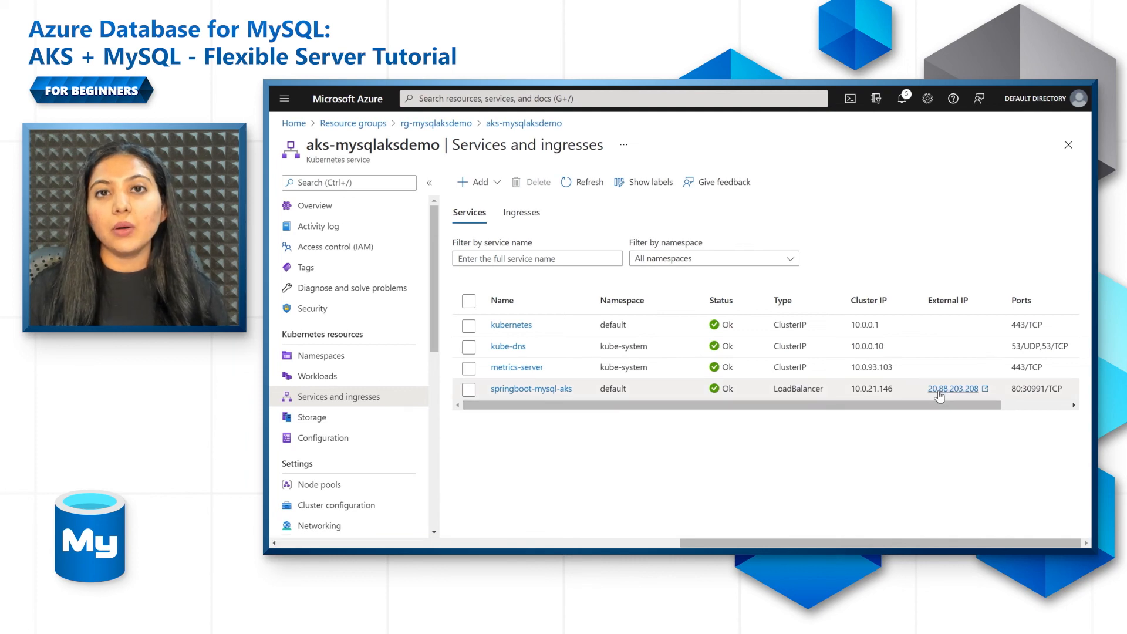
left_click(468, 389)
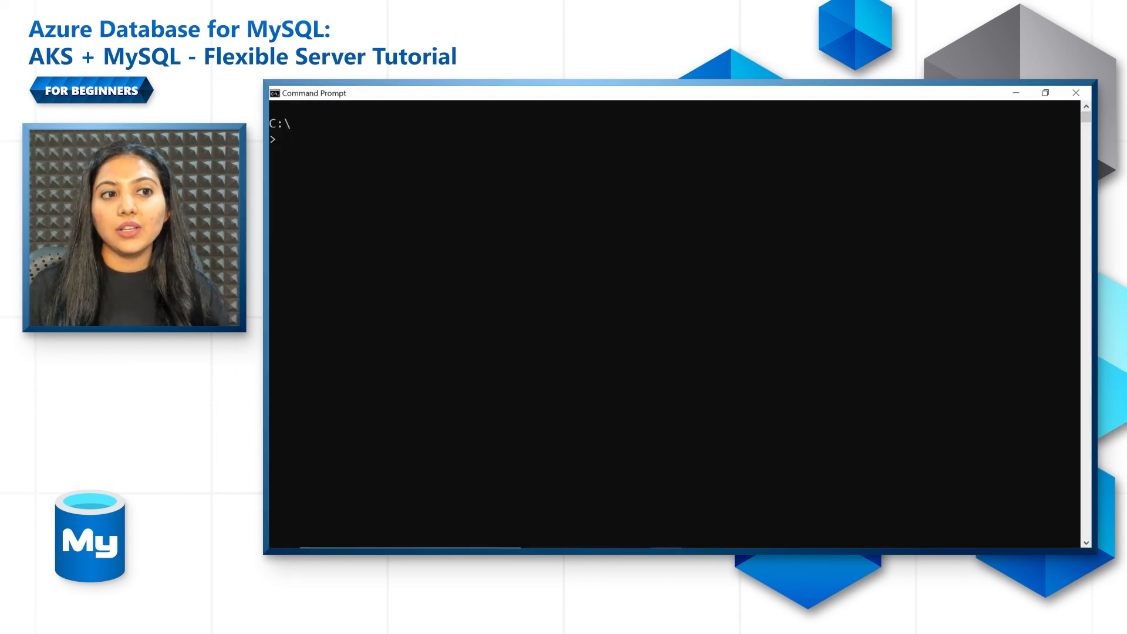
type("curl --header \"Content-Type: application/json\" --request POST --data \"{\\\"description\\\":\\\"configuration\\\",\\\"details\\\":\\\"congratulations, you have deployed your application correctly!\\\",\\\"done\\\":\\\"true\\\"}\" http://20.88.203.208")
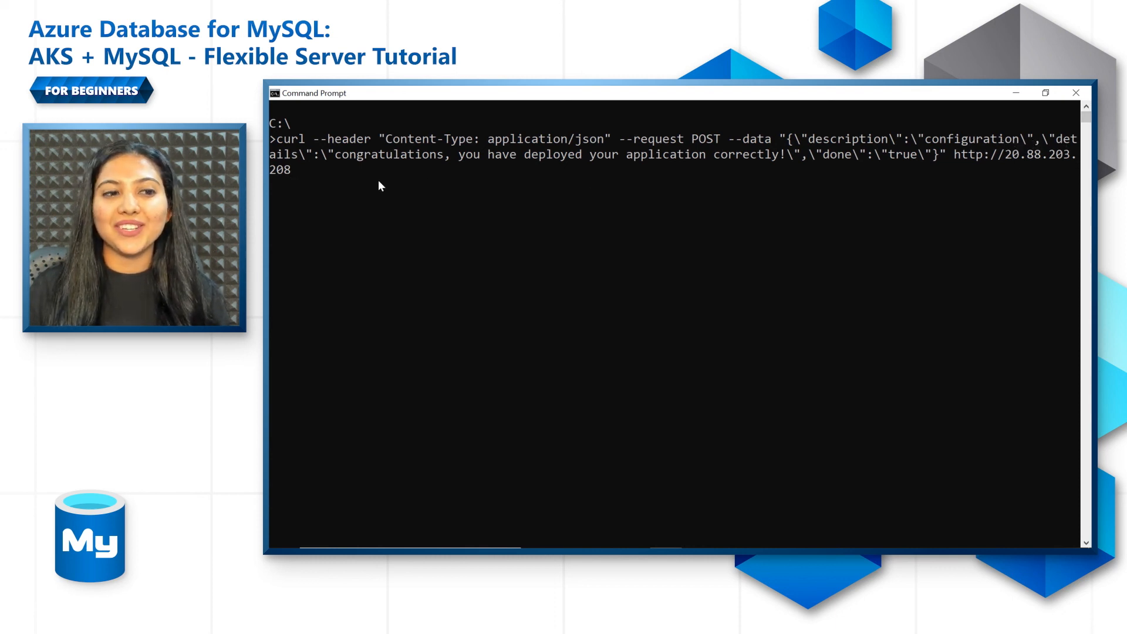
mouse_move(668, 154)
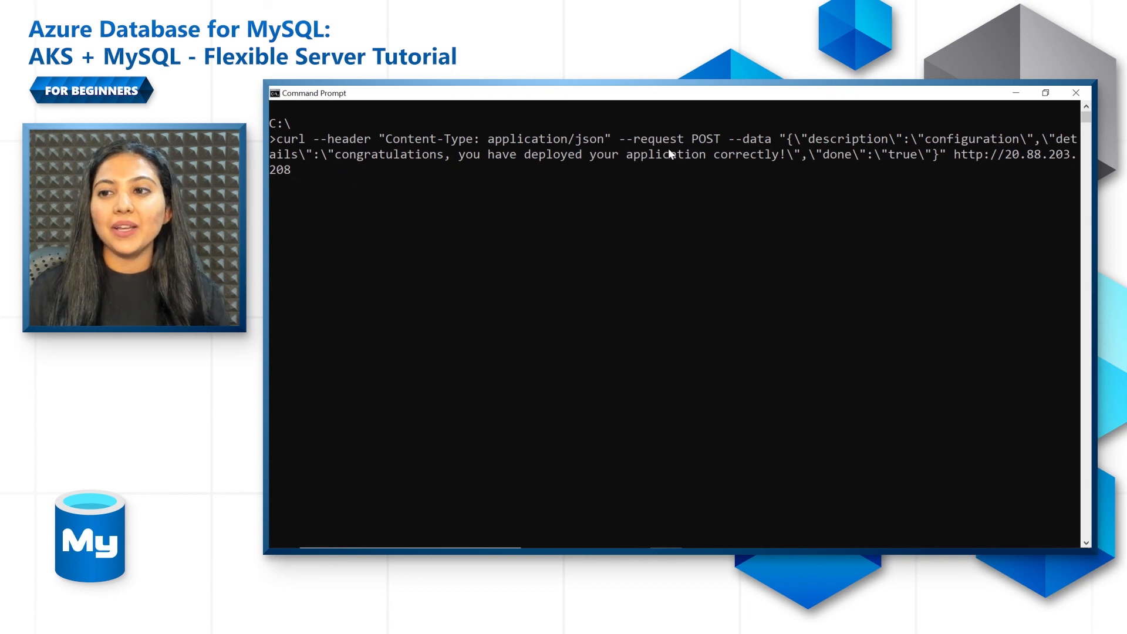
mouse_move(906, 192)
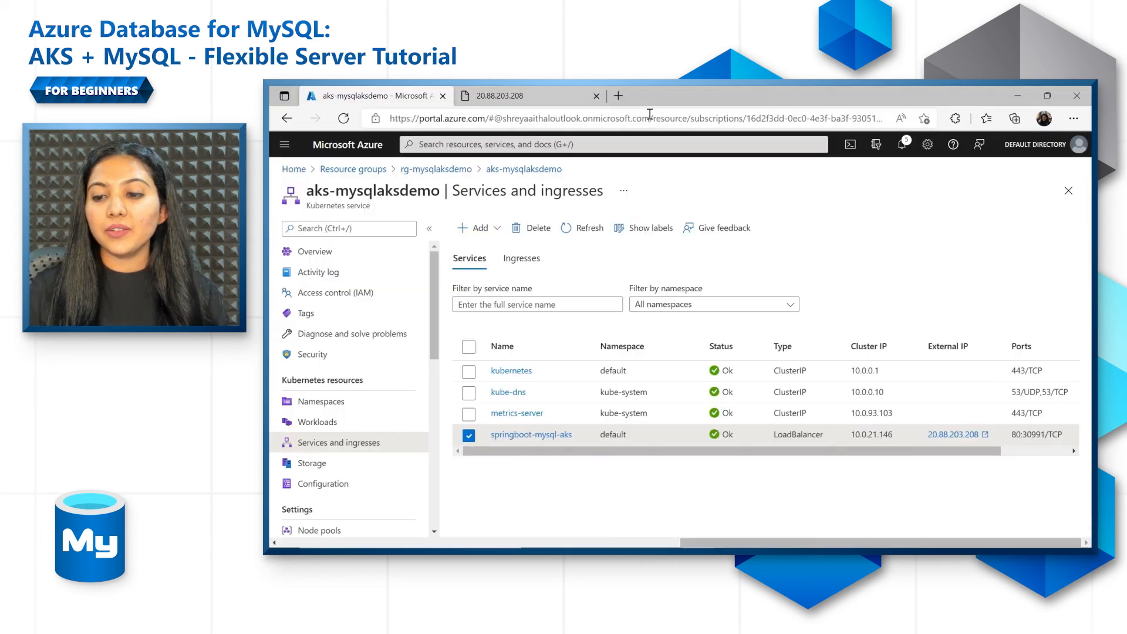
mouse_move(956, 476)
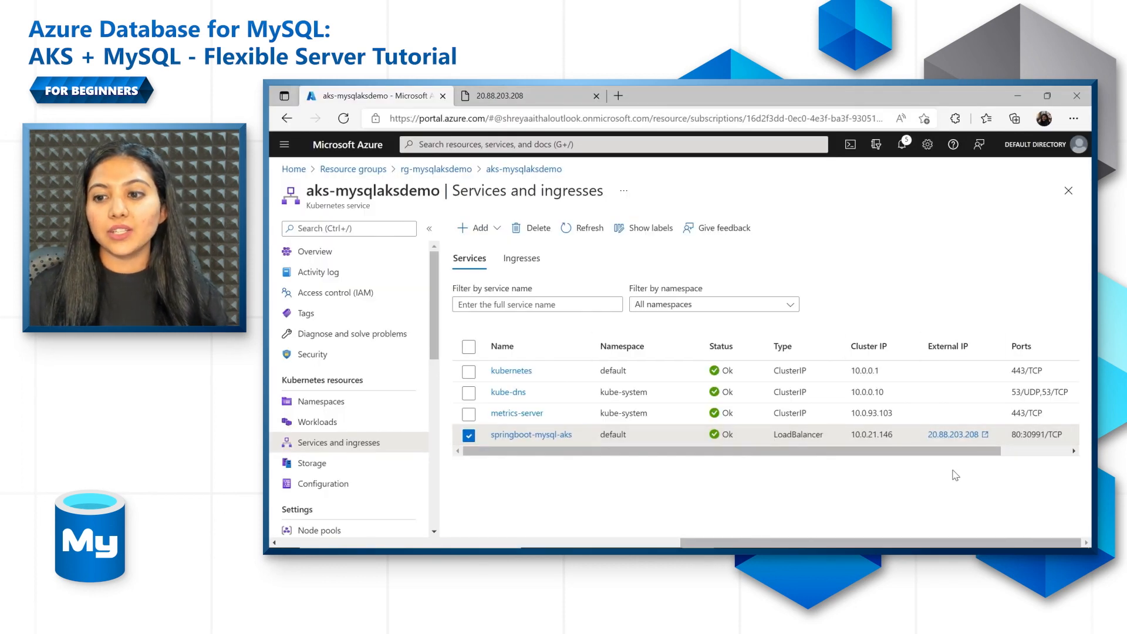
mouse_move(953, 434)
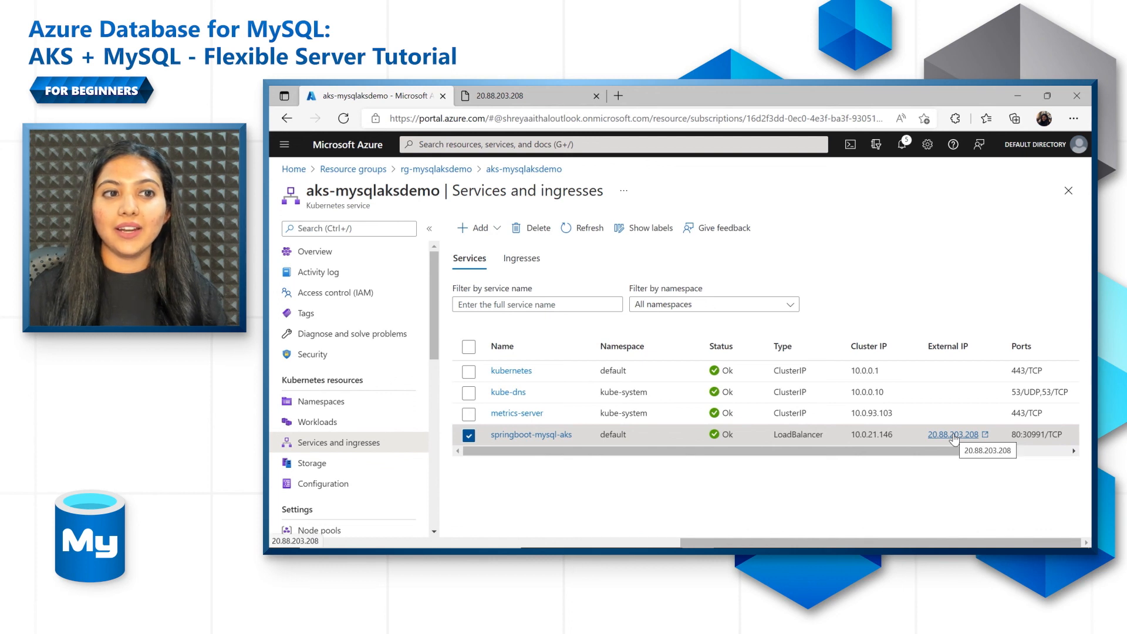
Browse to 20.88.203.208 in a new tab to see the todo item returned as JSON.
left_click(954, 435)
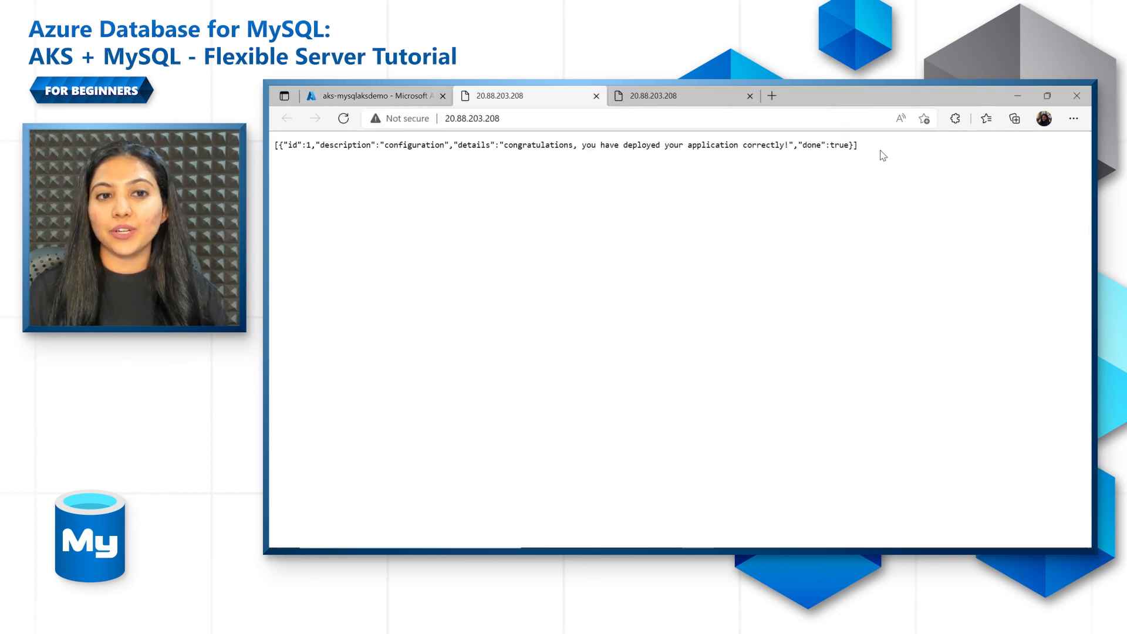